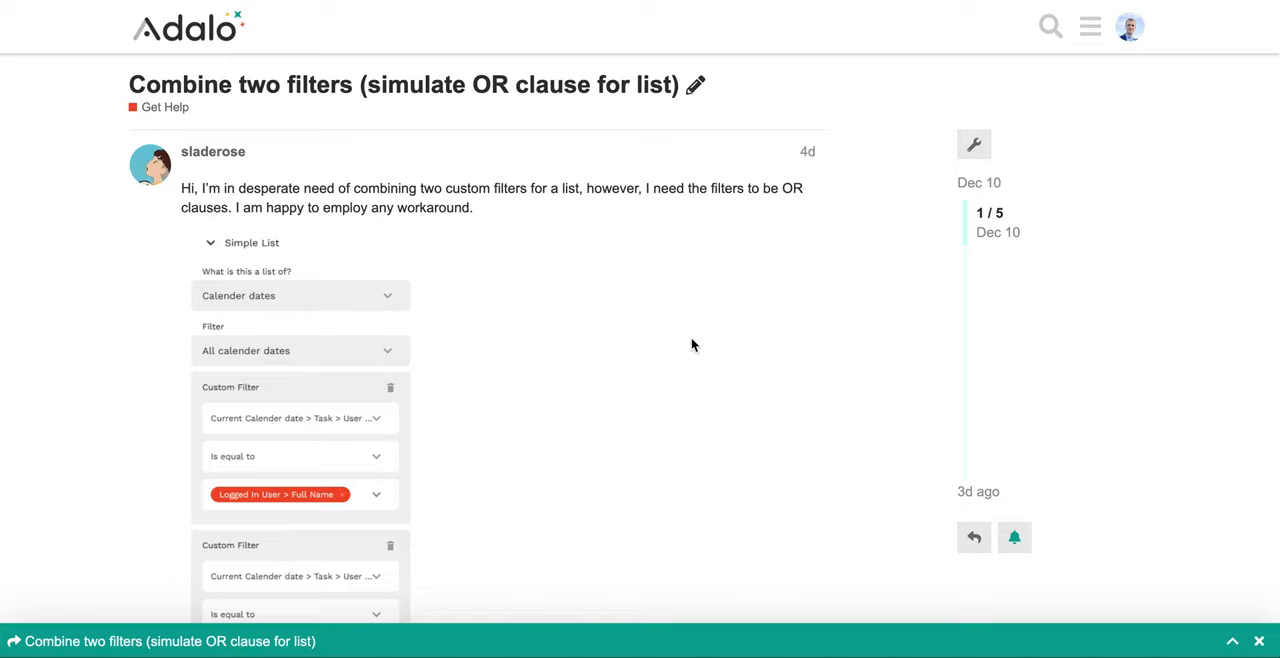
mouse_move(553, 5)
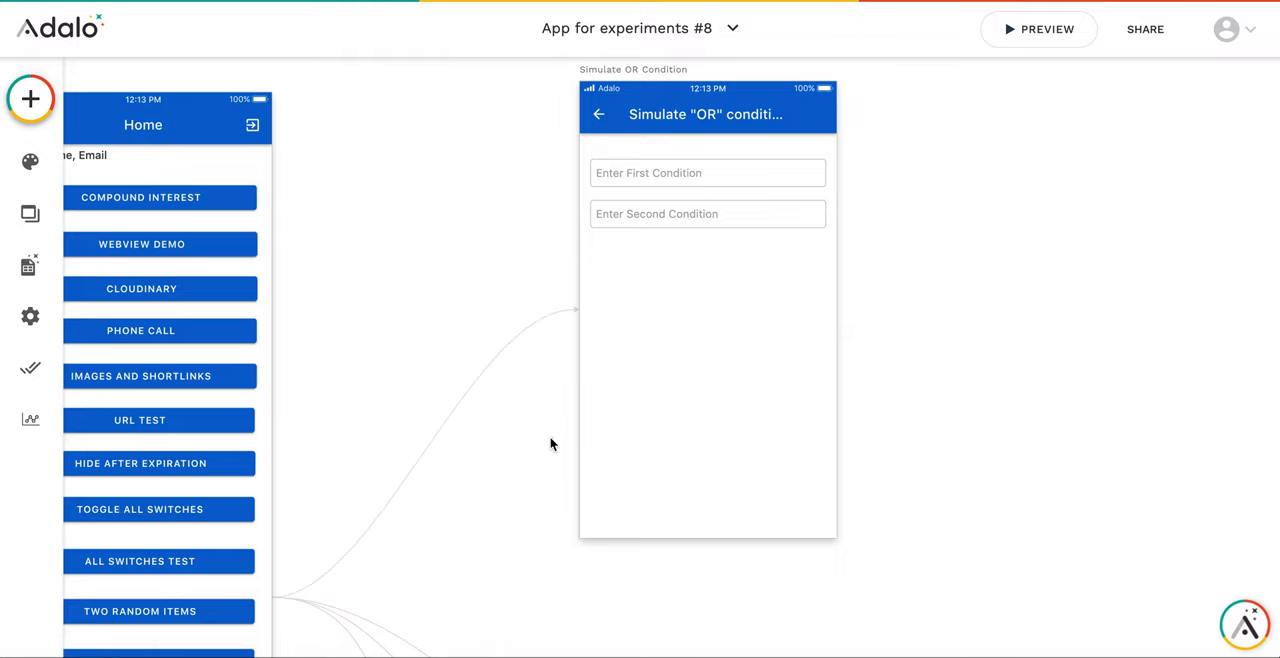
mouse_move(30, 98)
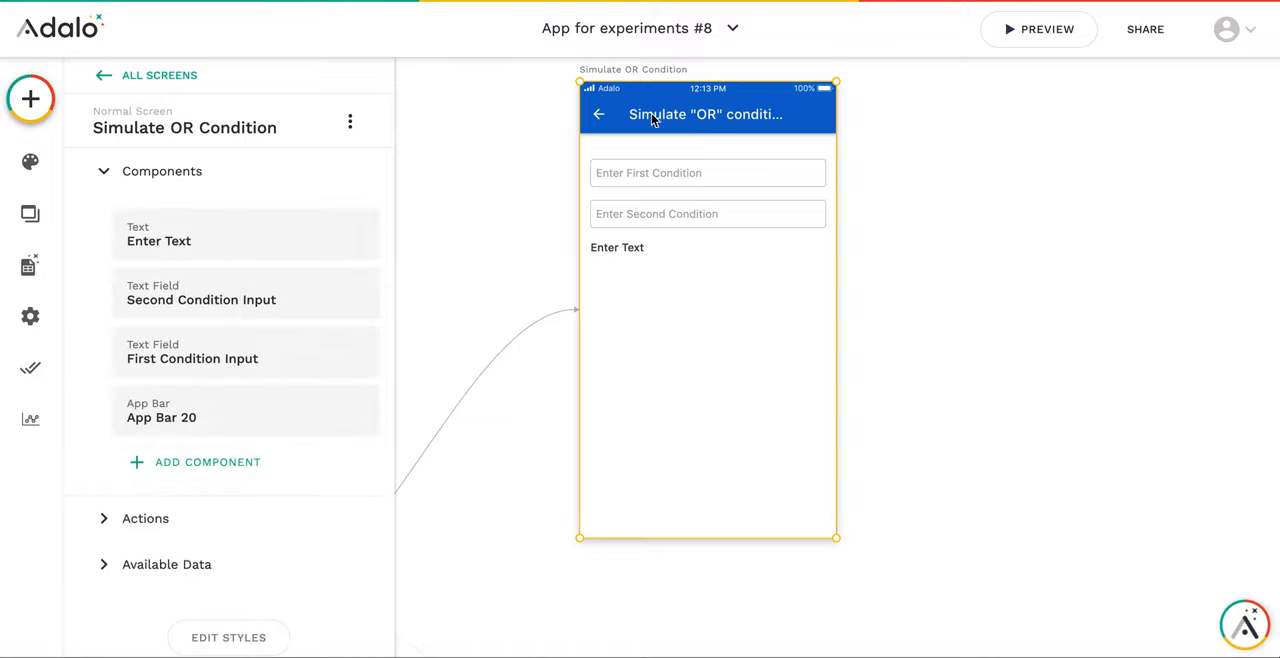
- Open Database Collections and view the Users collection's 11 records
left_click(707, 172)
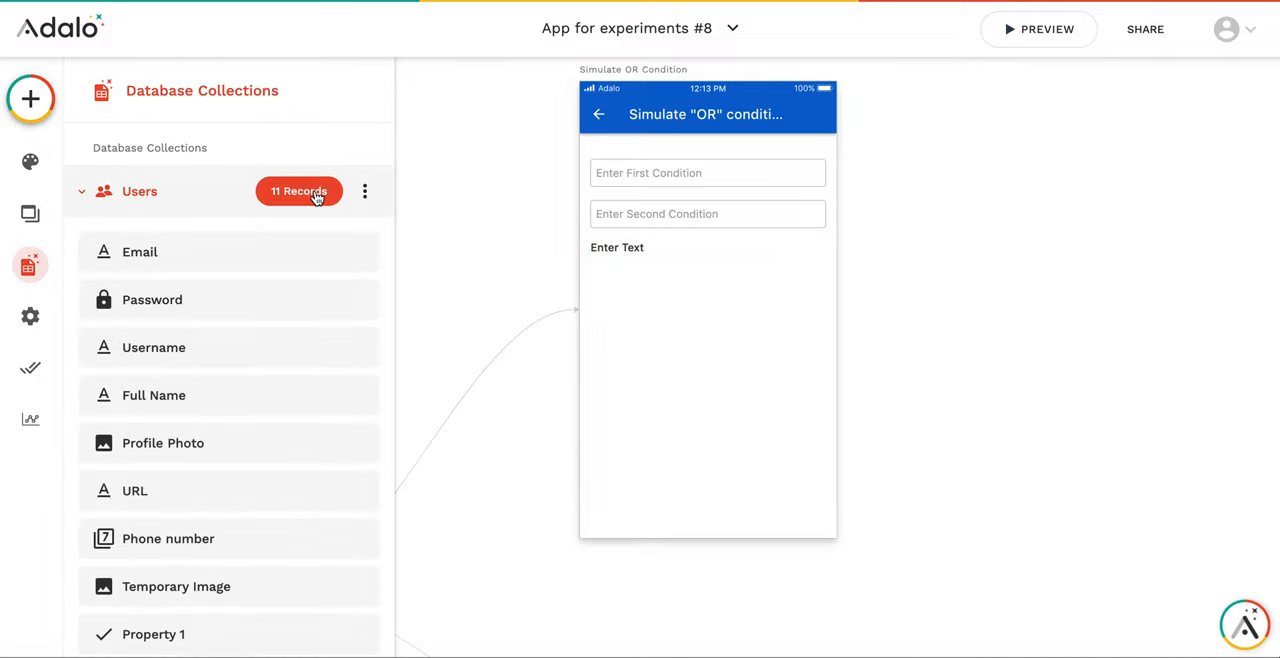
left_click(299, 191)
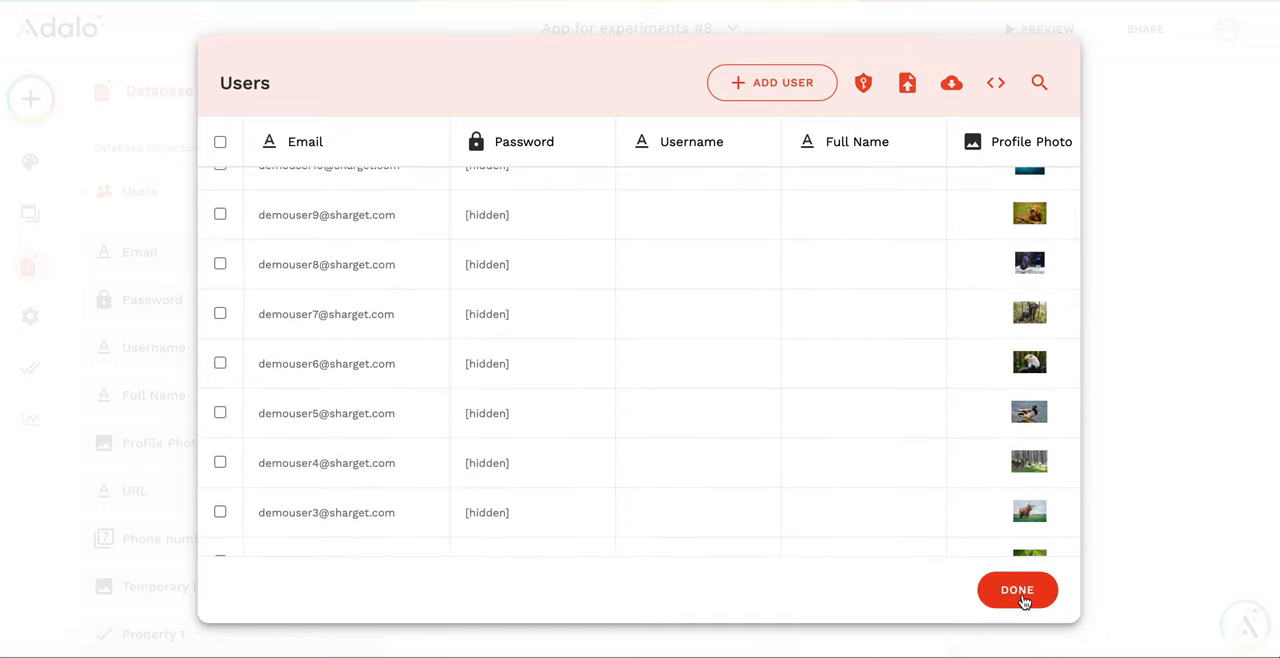
- Change the label to 'Email is [First Condition Input] or [Second Condition Input]' using magic text
left_click(1017, 589)
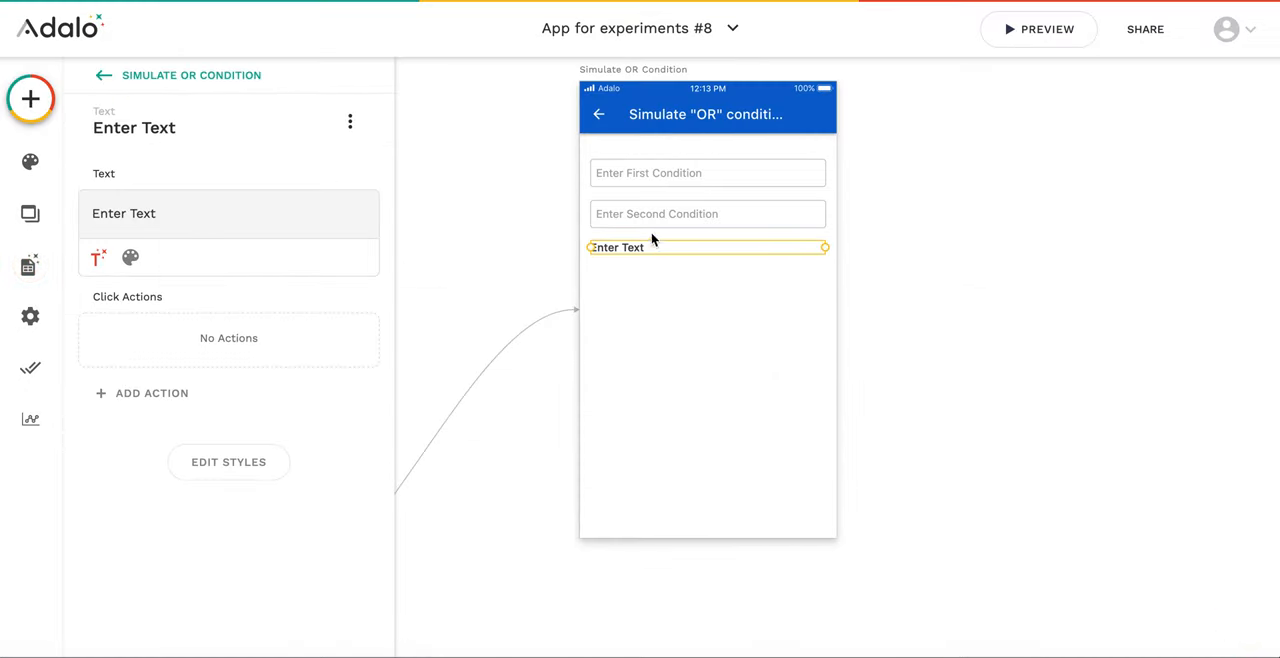
double_click(124, 213)
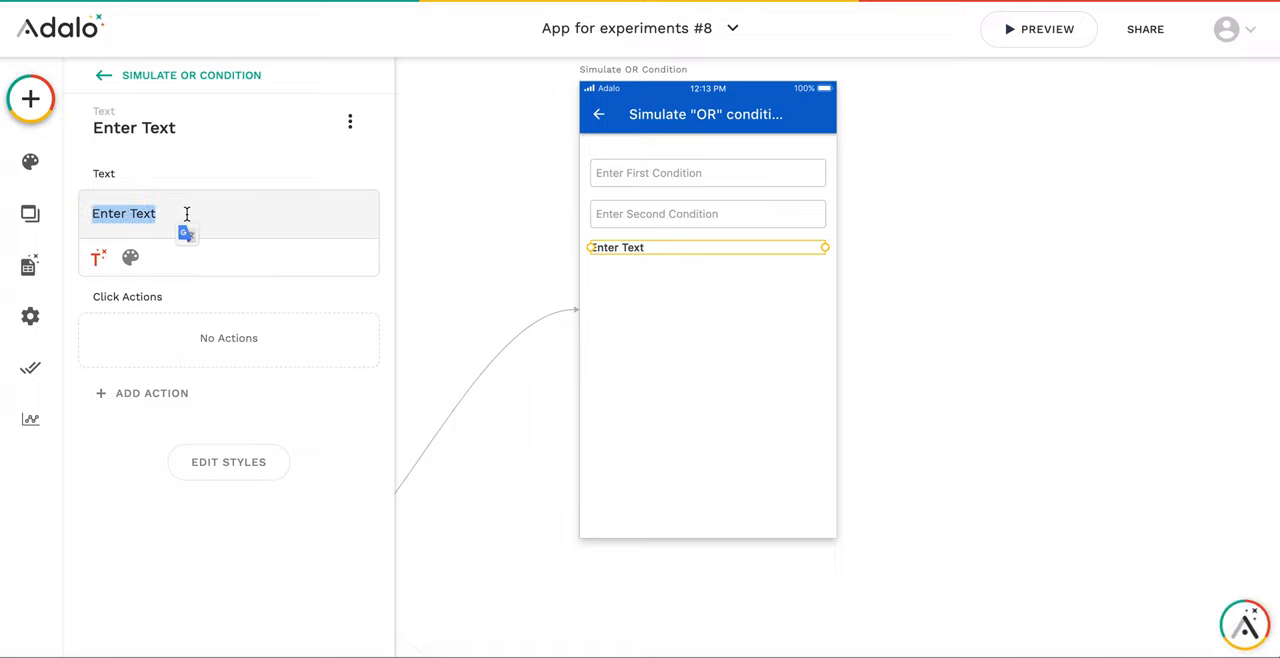
type("Email is")
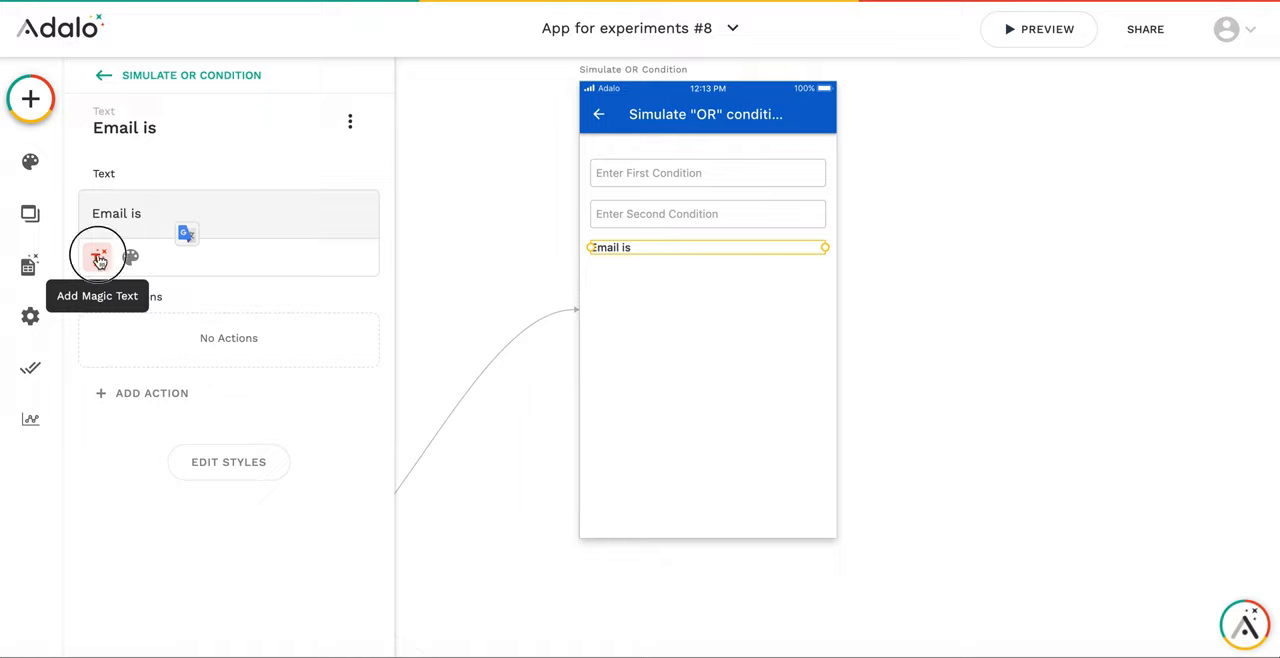
left_click(98, 253)
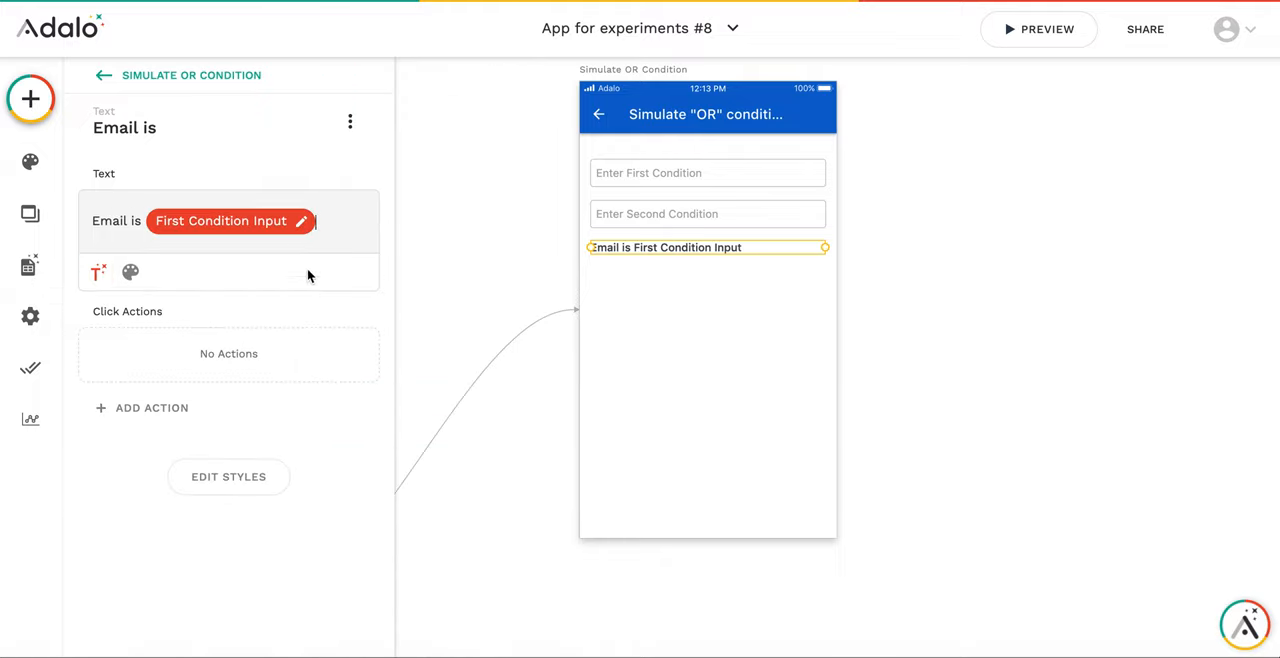
type("or")
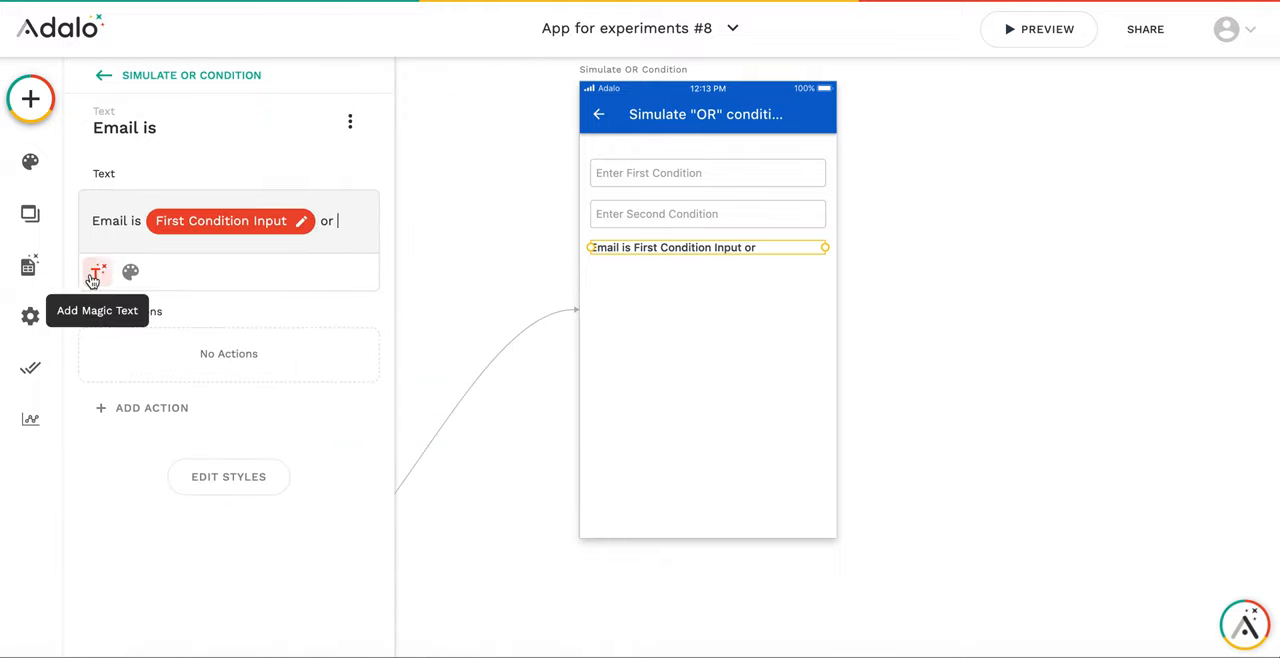
left_click(96, 272)
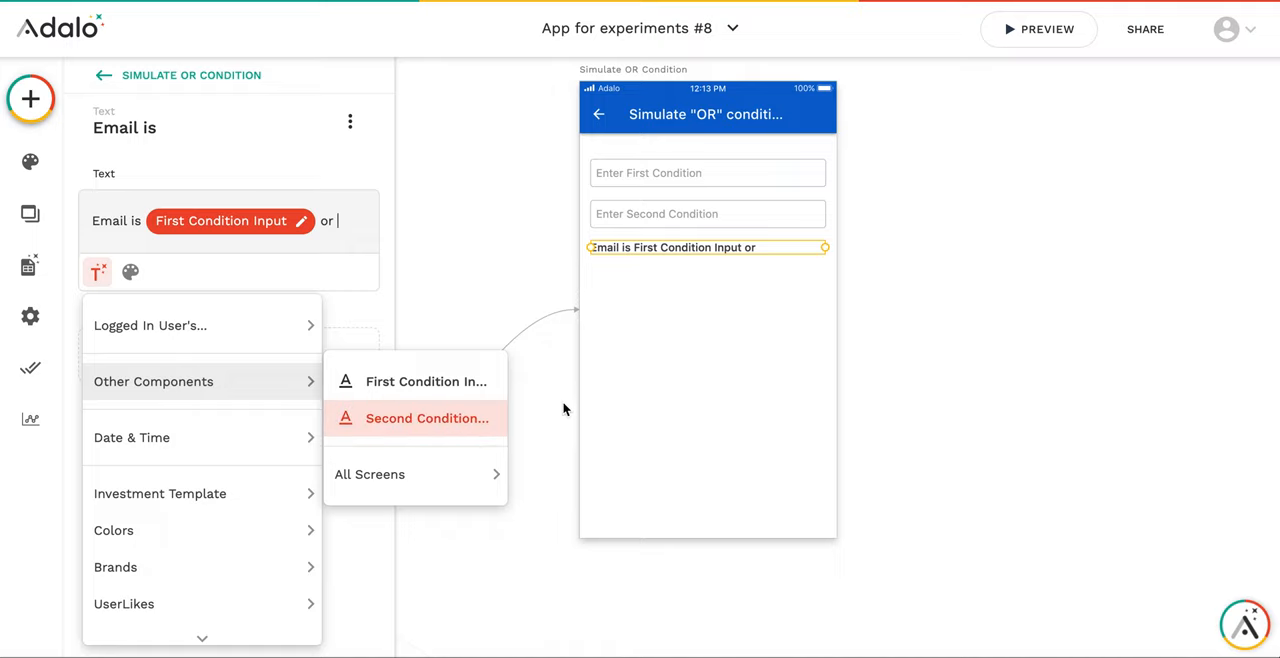
left_click(427, 418)
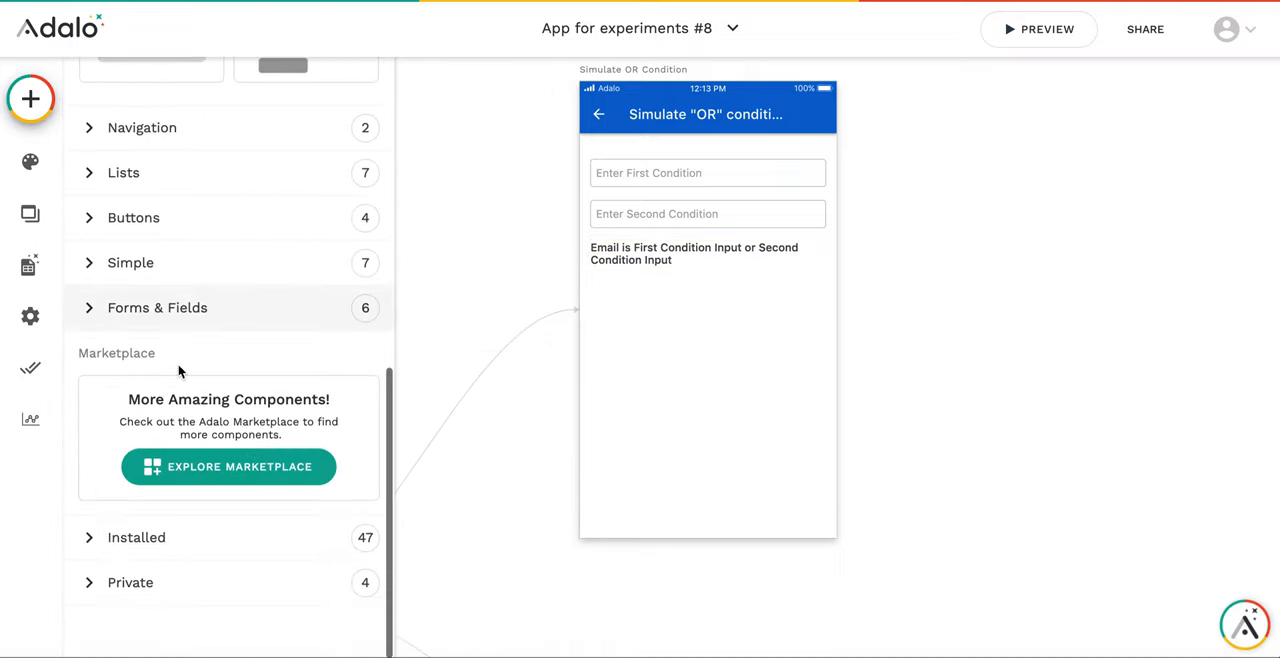
- Add a Simple List of Users below the label, with no custom filter
left_click(123, 172)
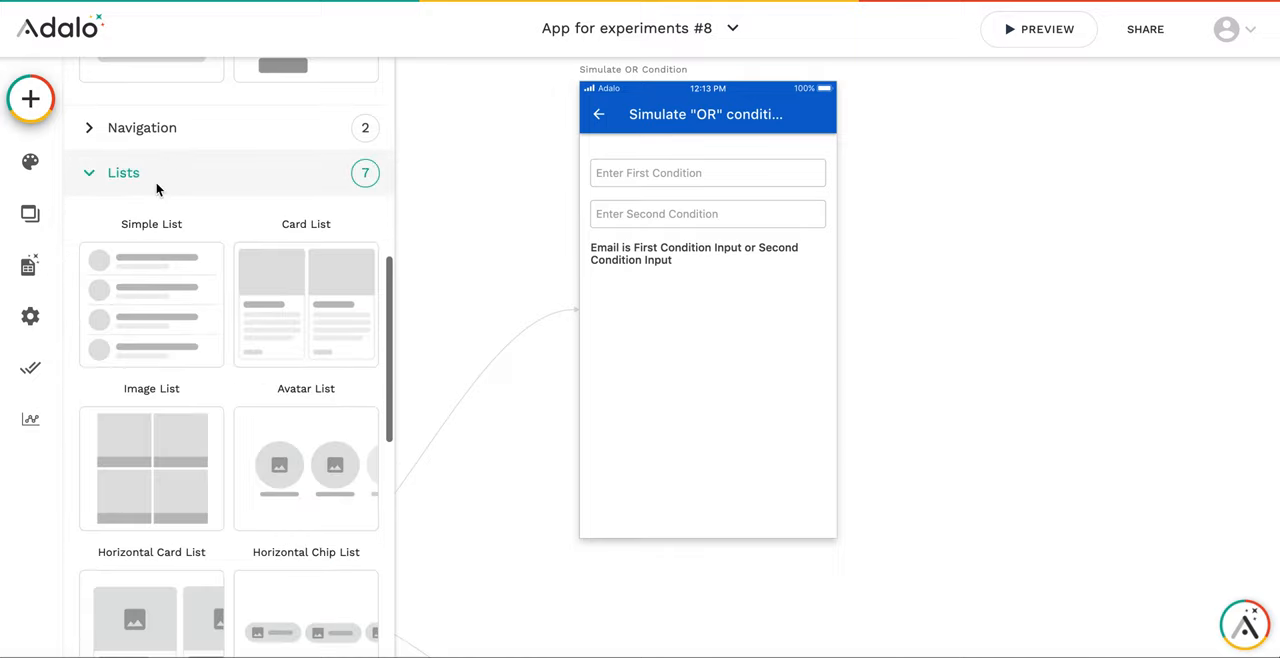
left_click(123, 172)
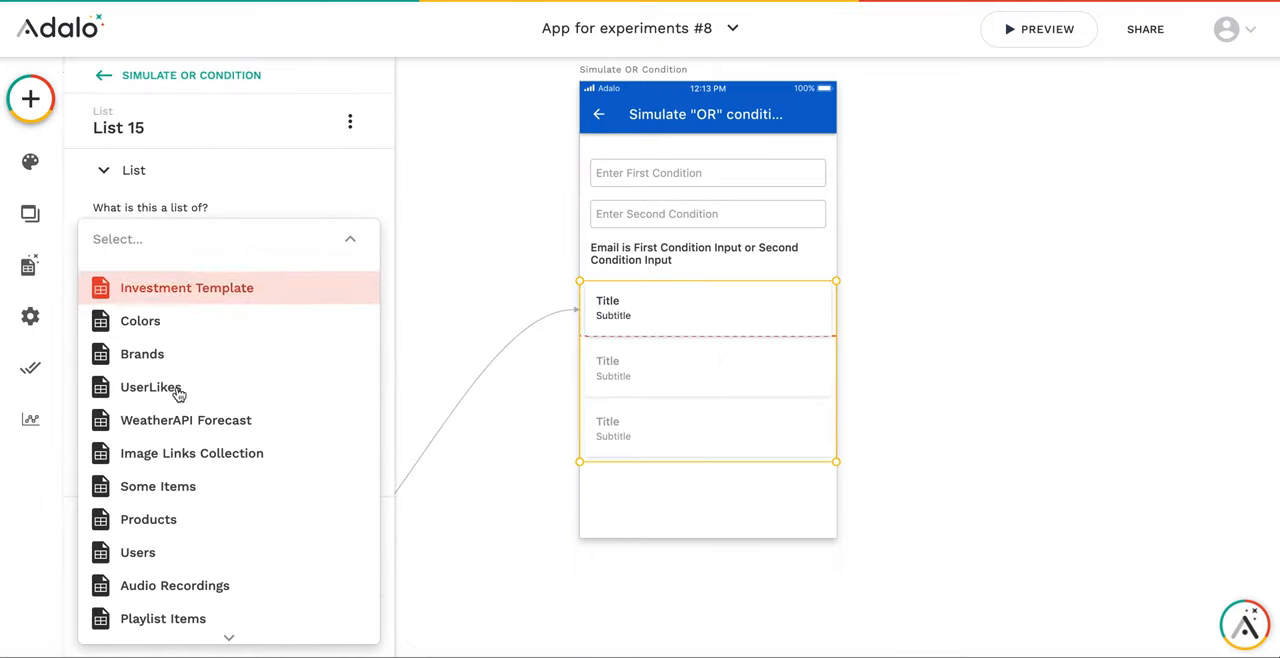
left_click(137, 552)
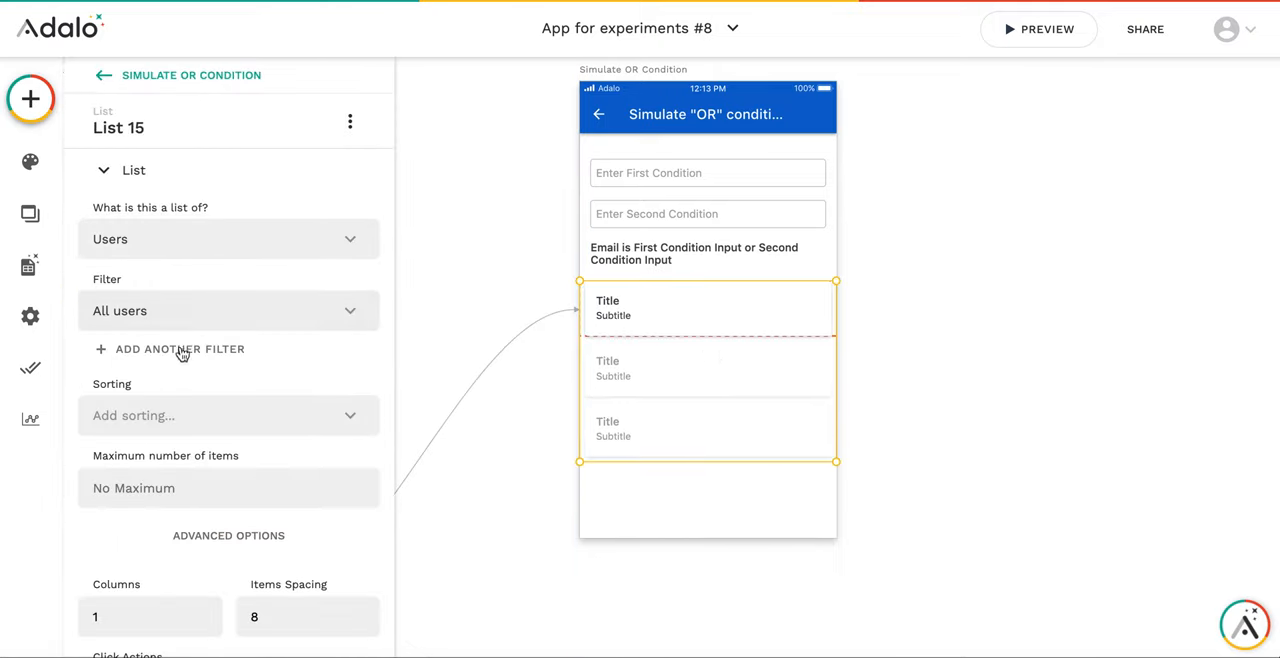
left_click(180, 349)
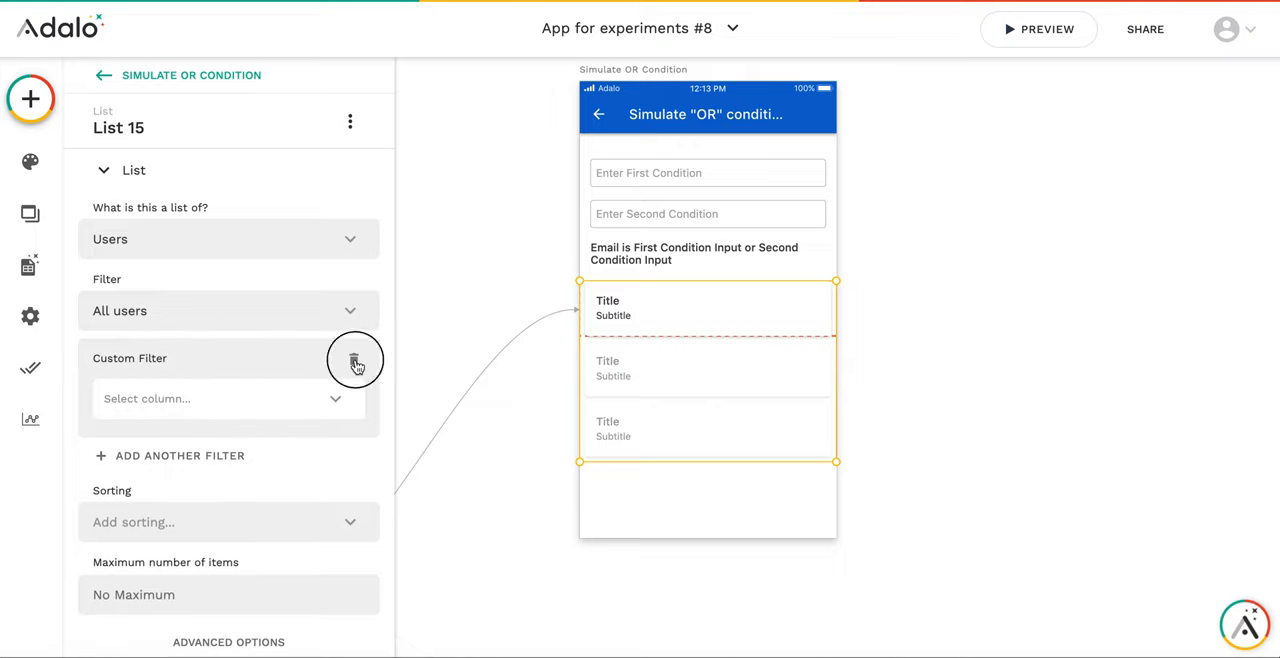
left_click(613, 315)
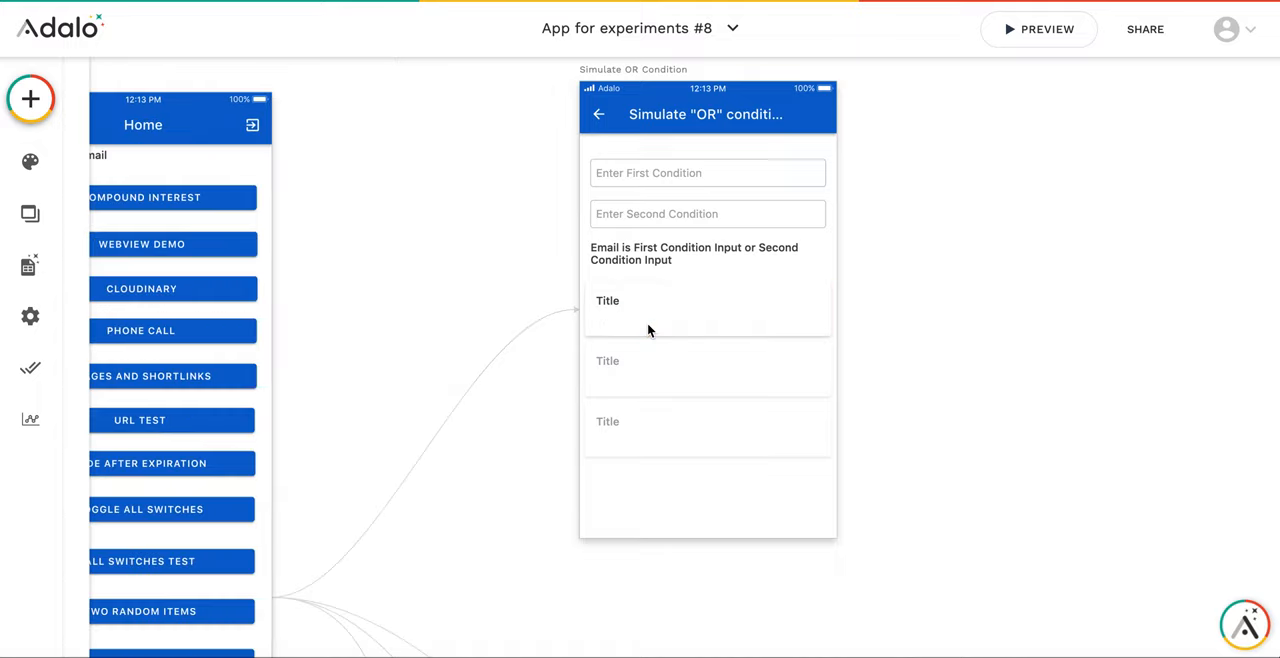
- Set each list item's label to the magic text Current User's Email
left_click(707, 307)
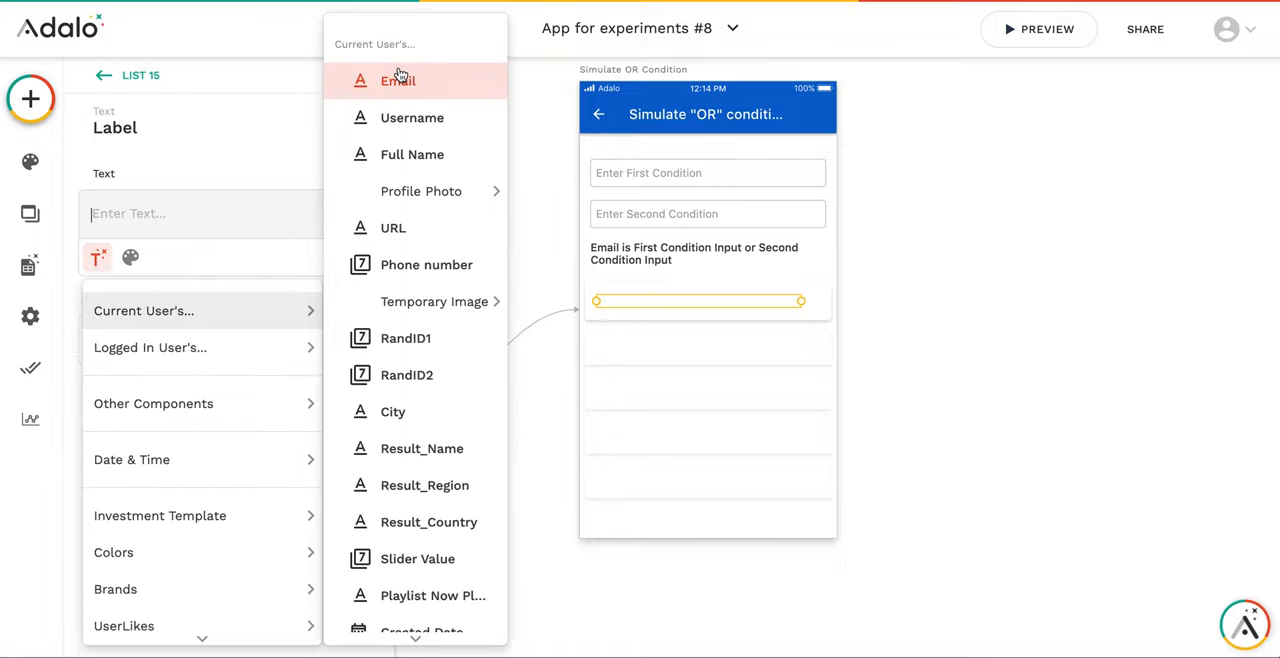
left_click(398, 80)
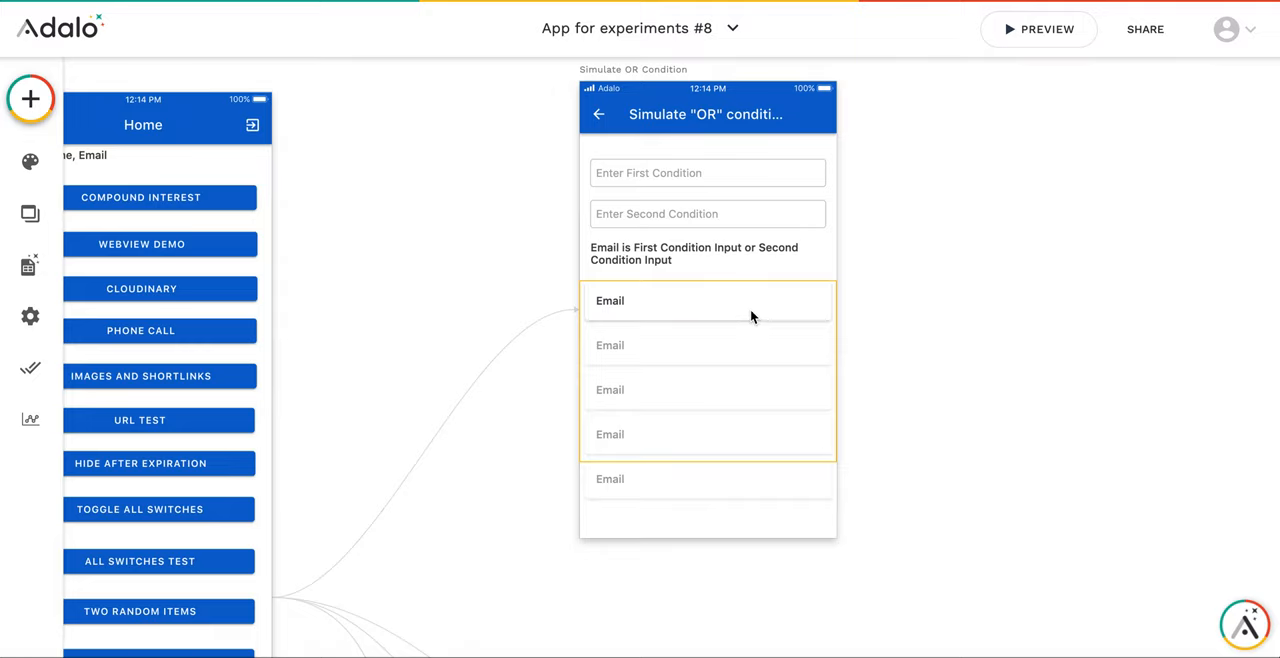
left_click(708, 301)
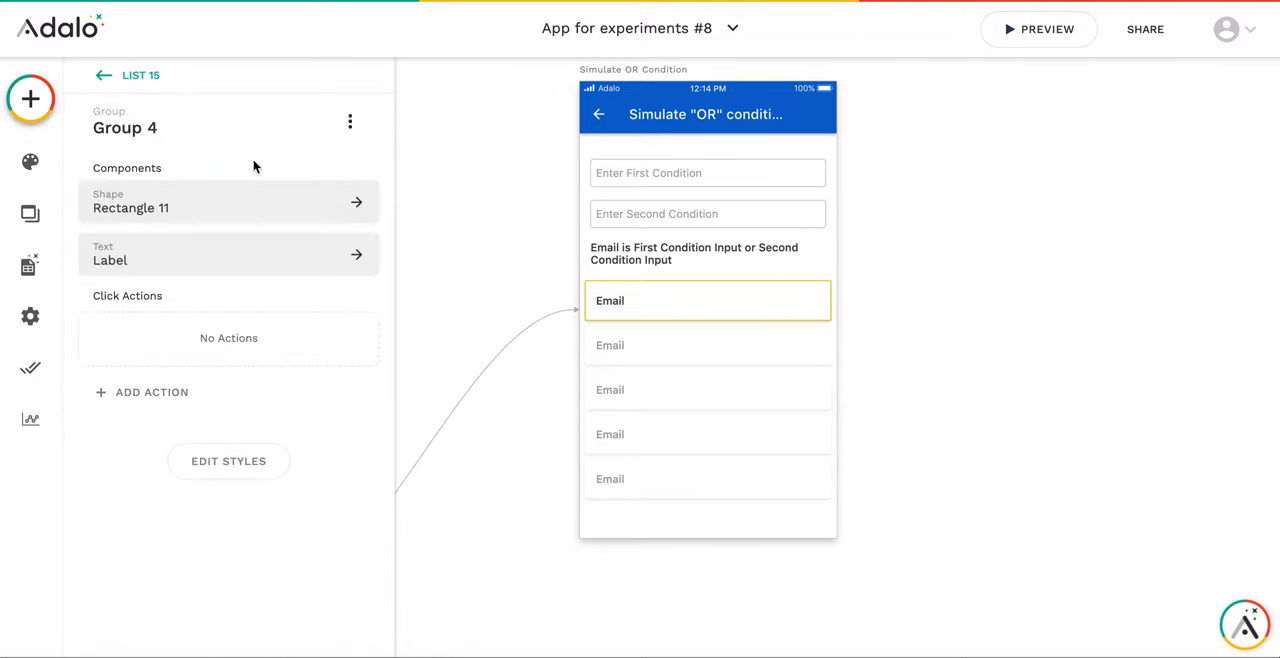
- Type 'First Condition Group' as the list item group's name
left_click(125, 127)
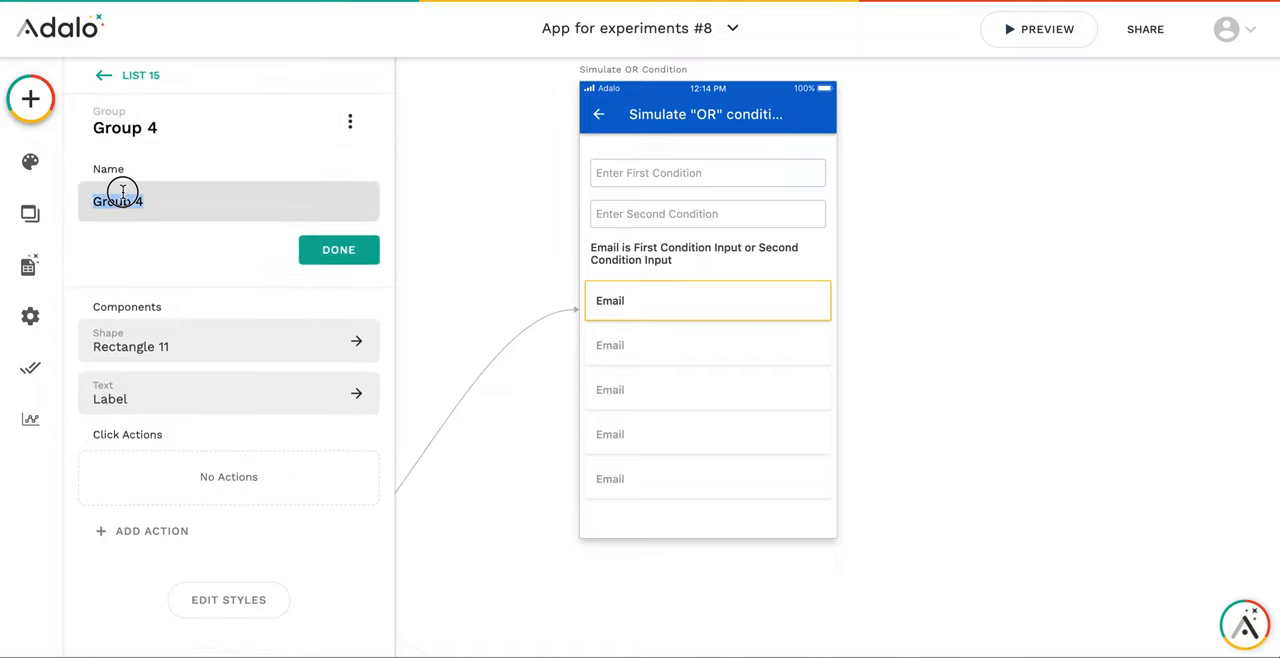
type("Fi")
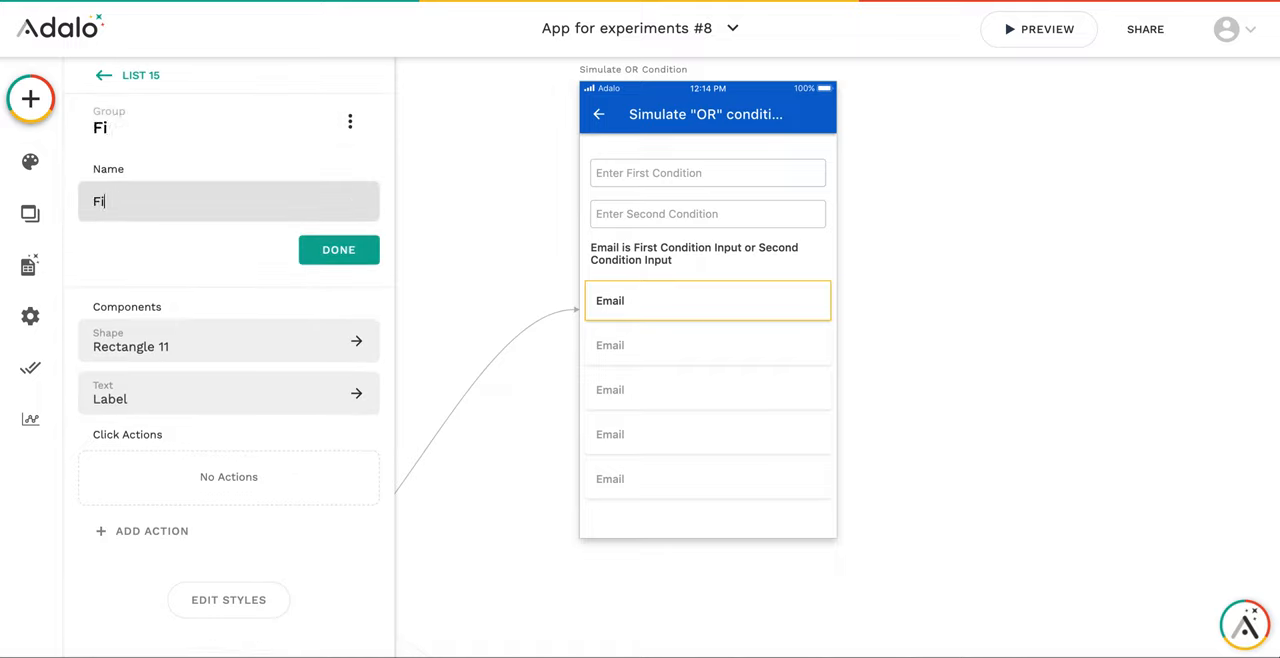
type("s")
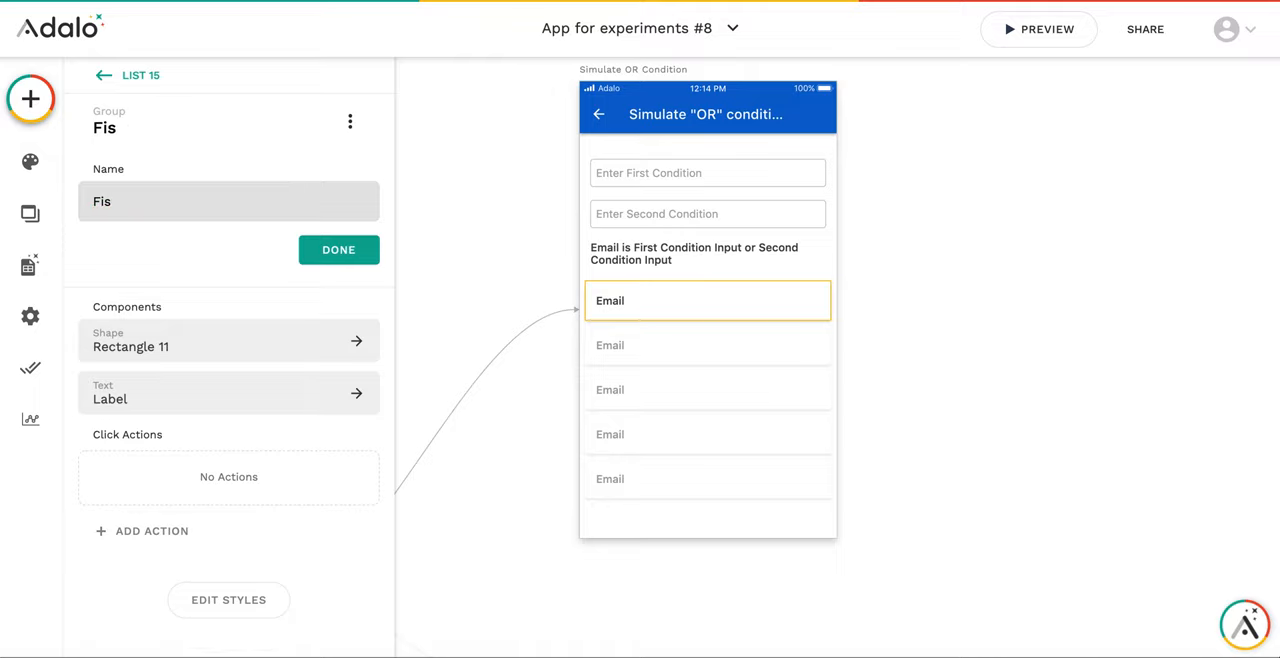
type("First")
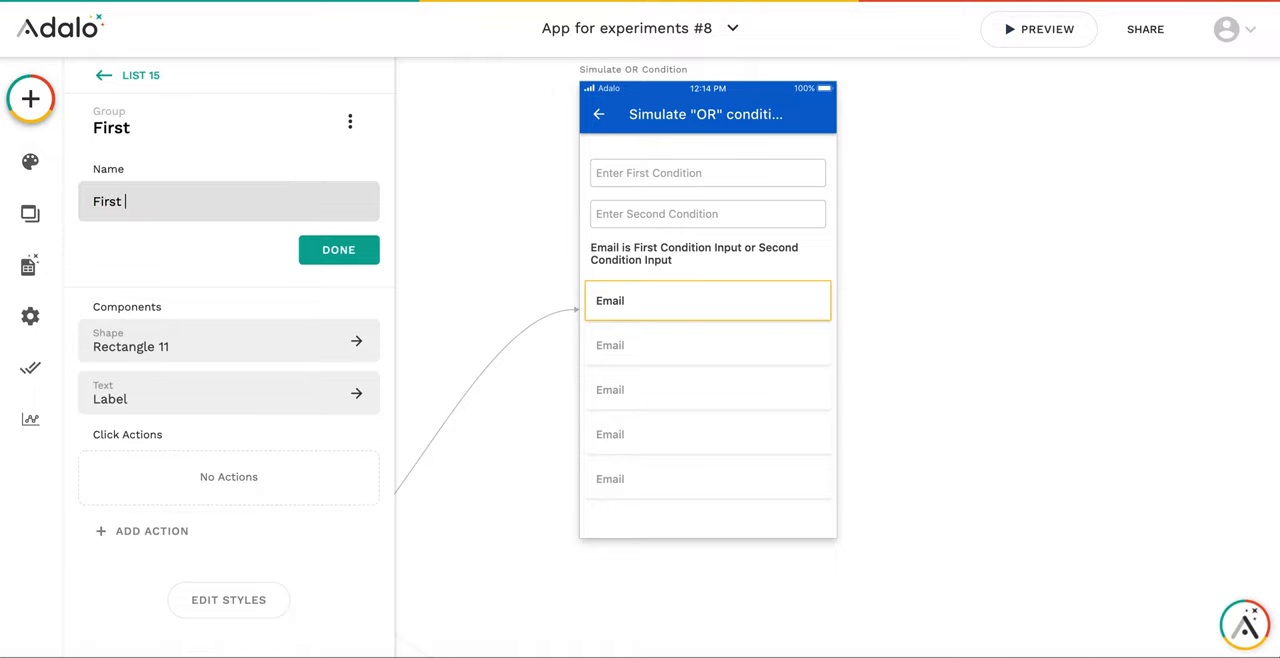
type("Condition Group")
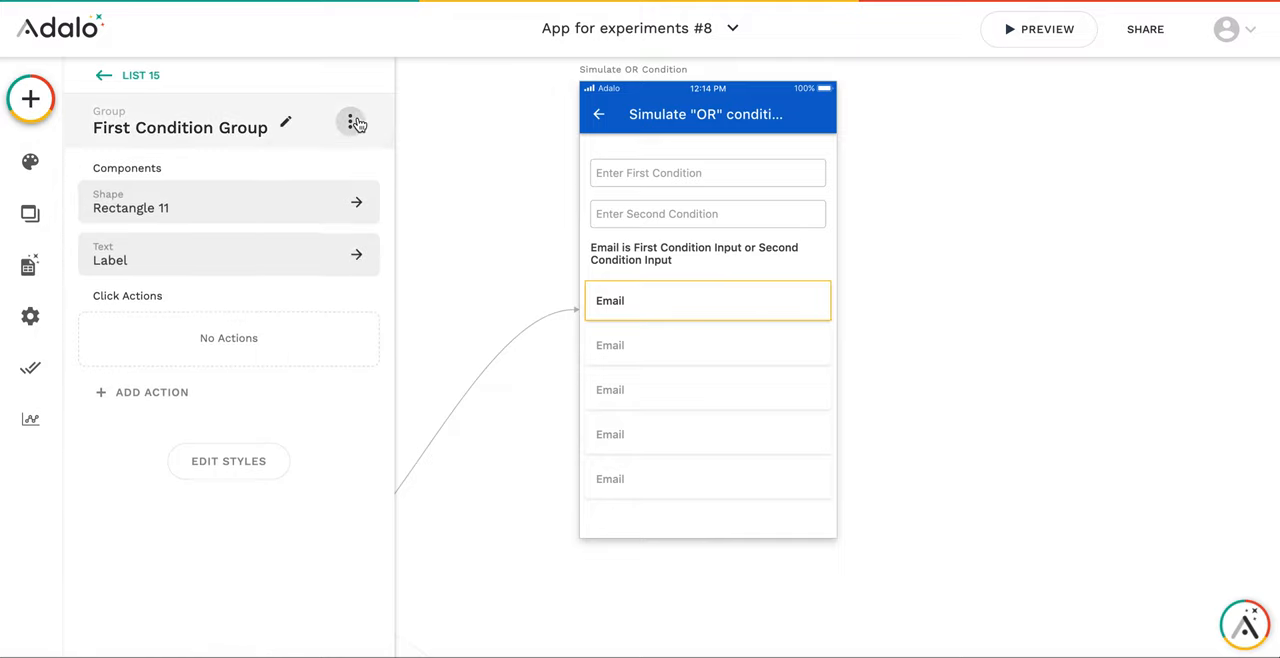
- Make the group Sometimes Visible when Current User Email equals First Condition Input
left_click(350, 121)
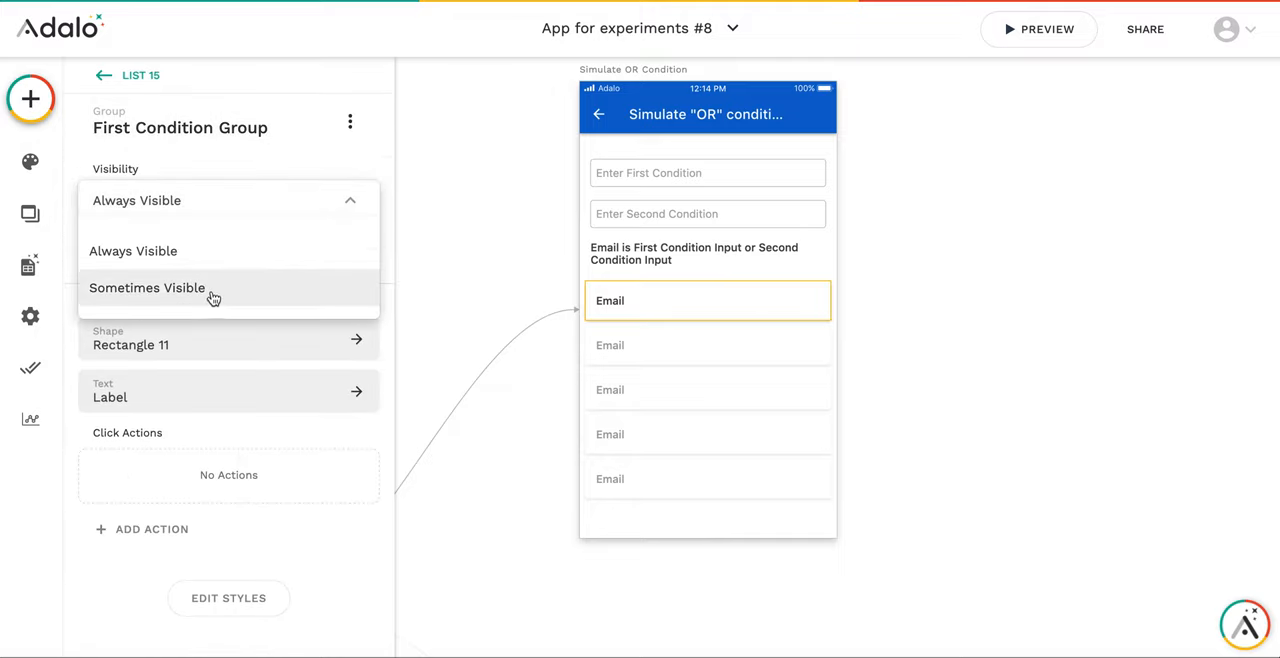
left_click(146, 287)
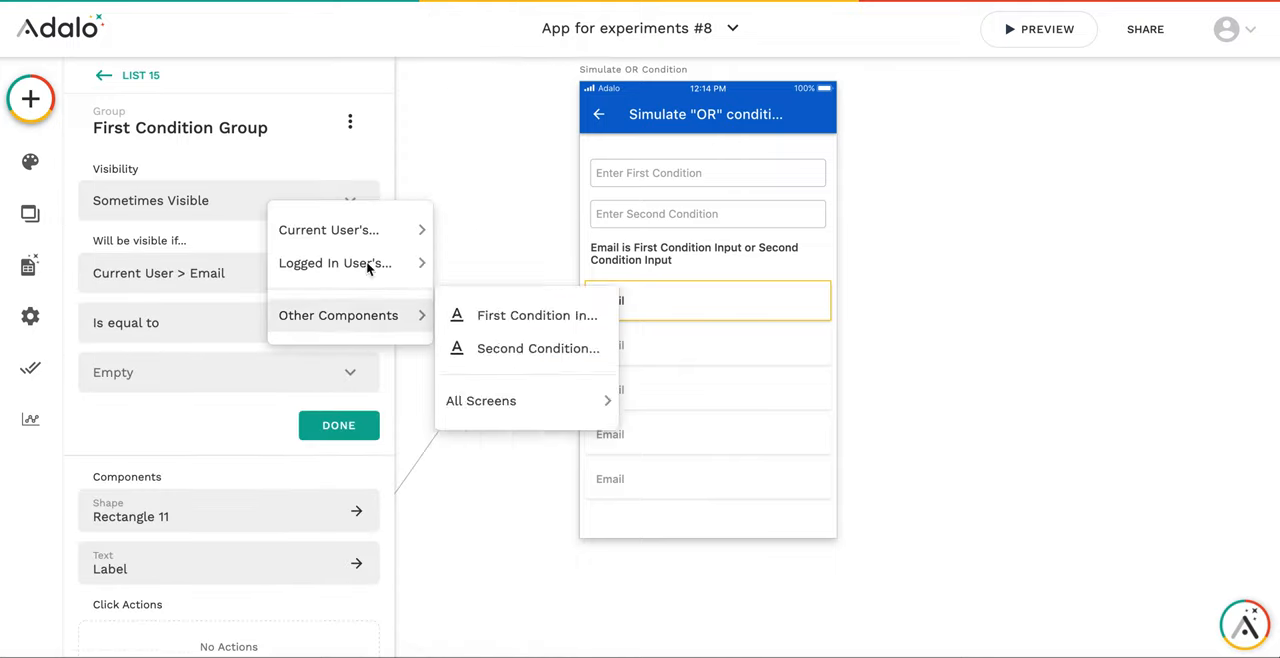
left_click(537, 315)
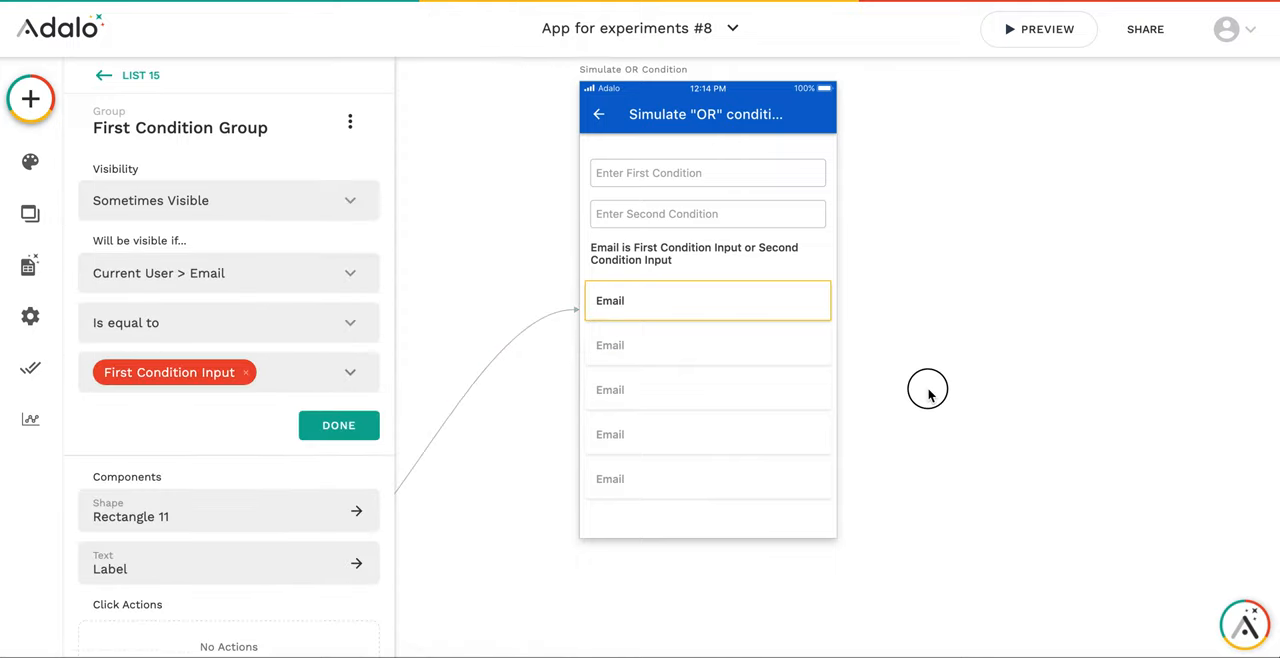
left_click(338, 425)
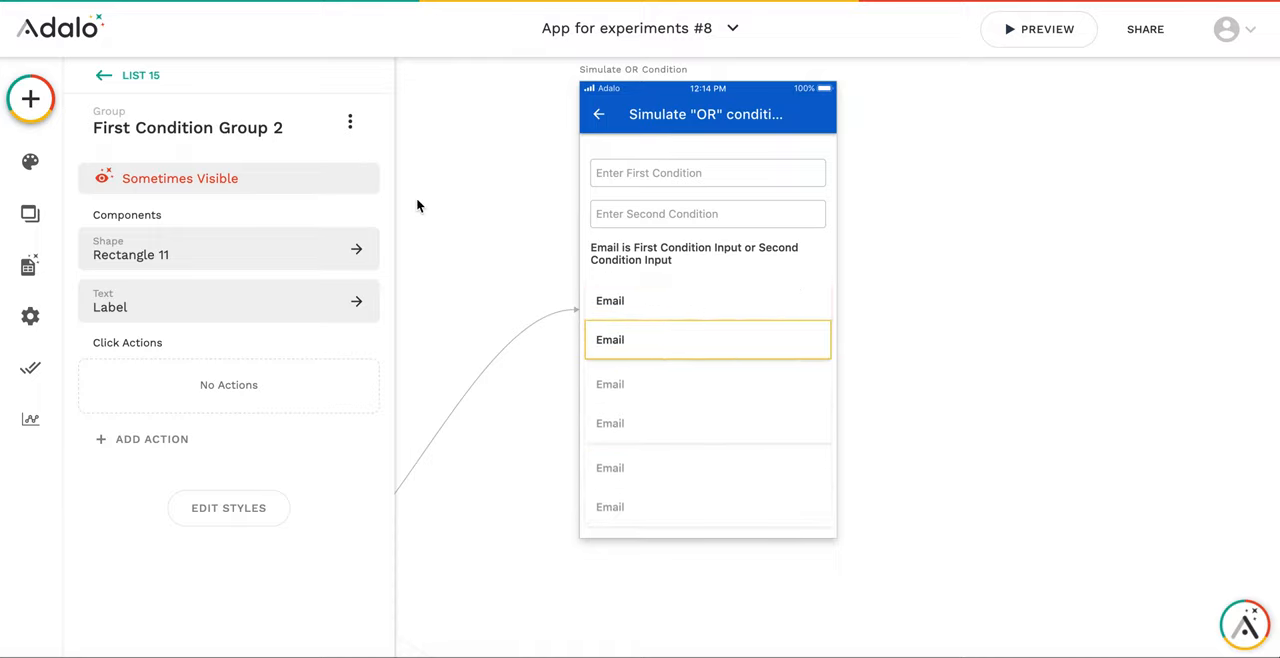
- Name the duplicated group 'Second Condition Group' and expand its visibility rule
left_click(188, 127)
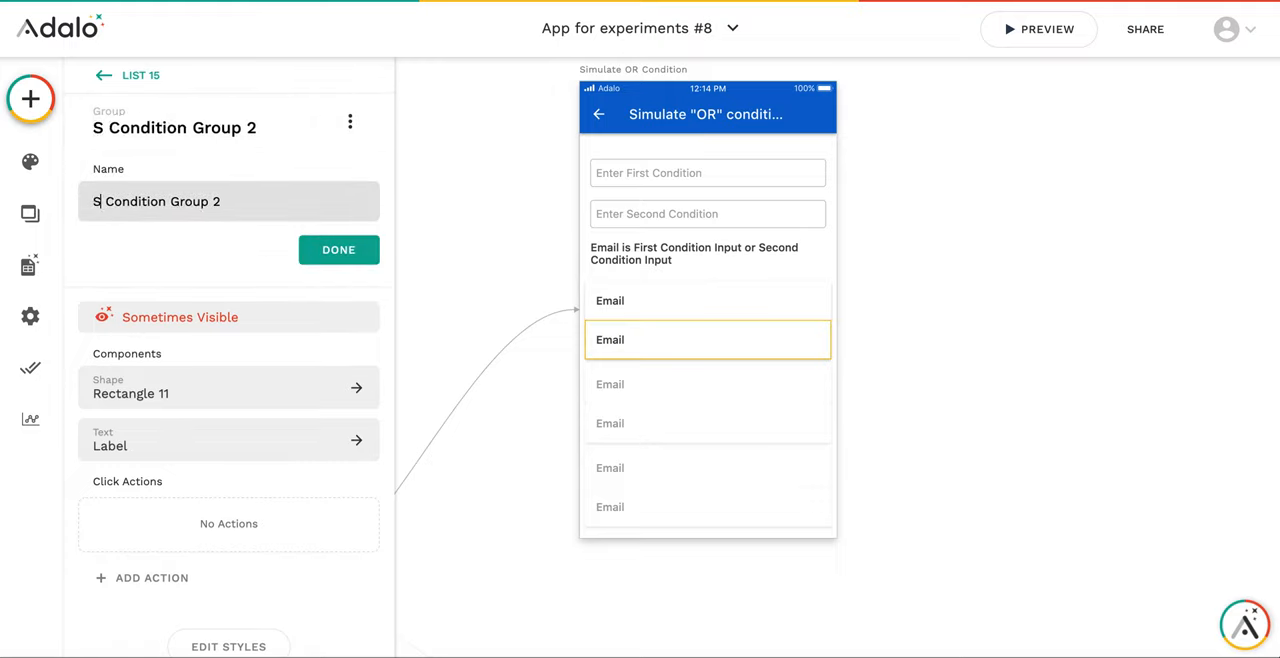
type("Second Condition Group")
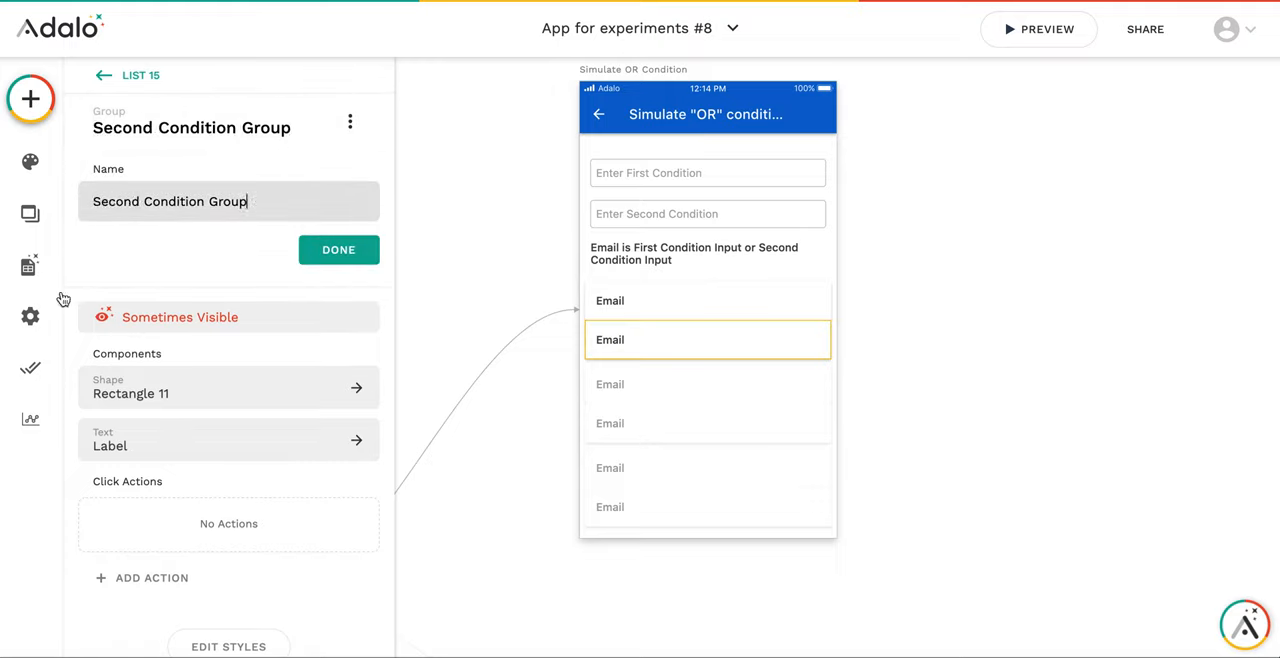
left_click(180, 317)
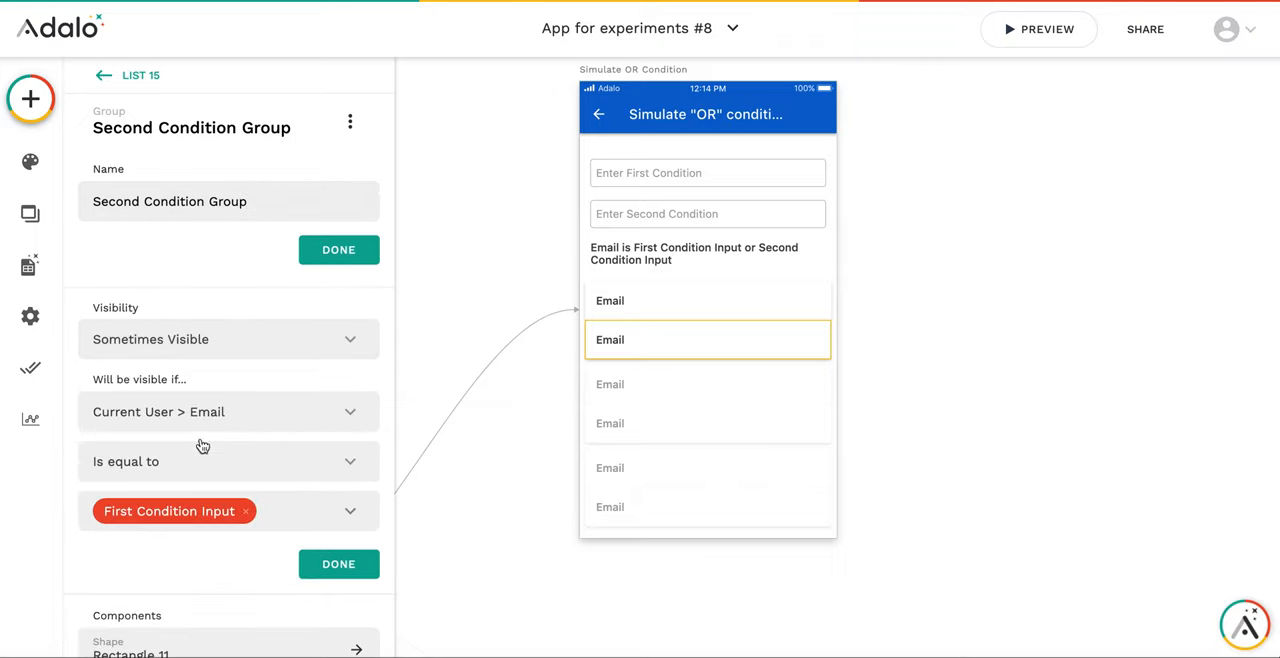
scroll("down", 3)
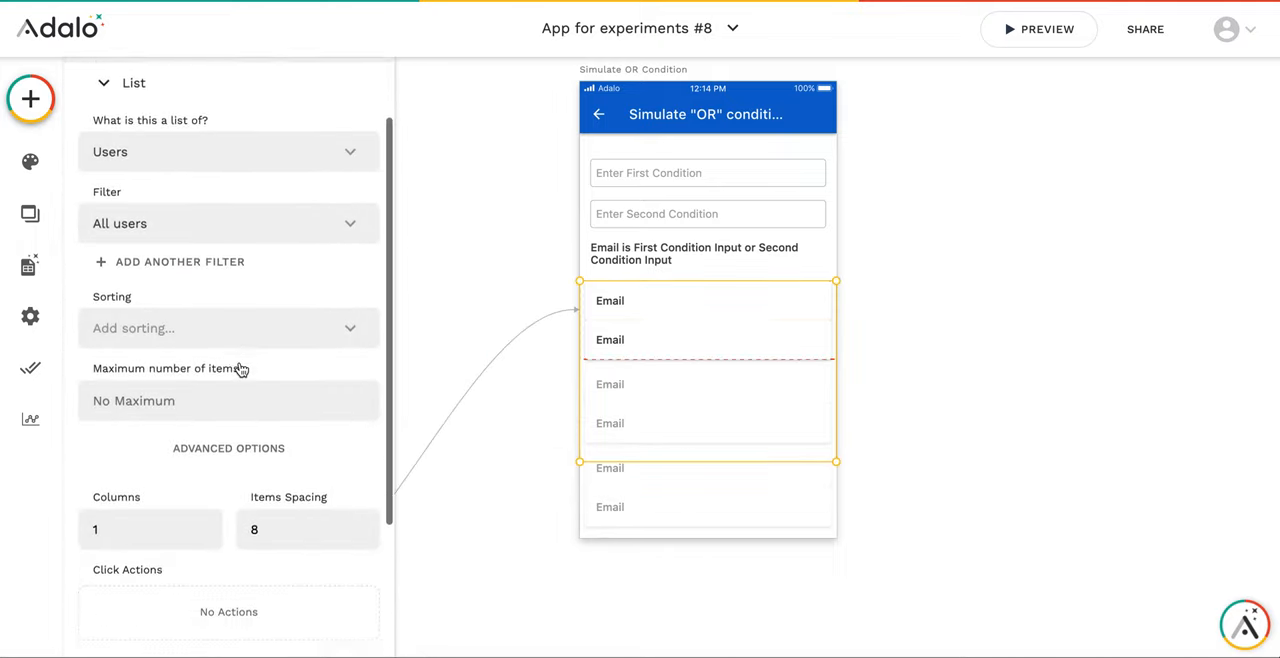
- Set the Users list's Items Spacing to 0
scroll("down", 3)
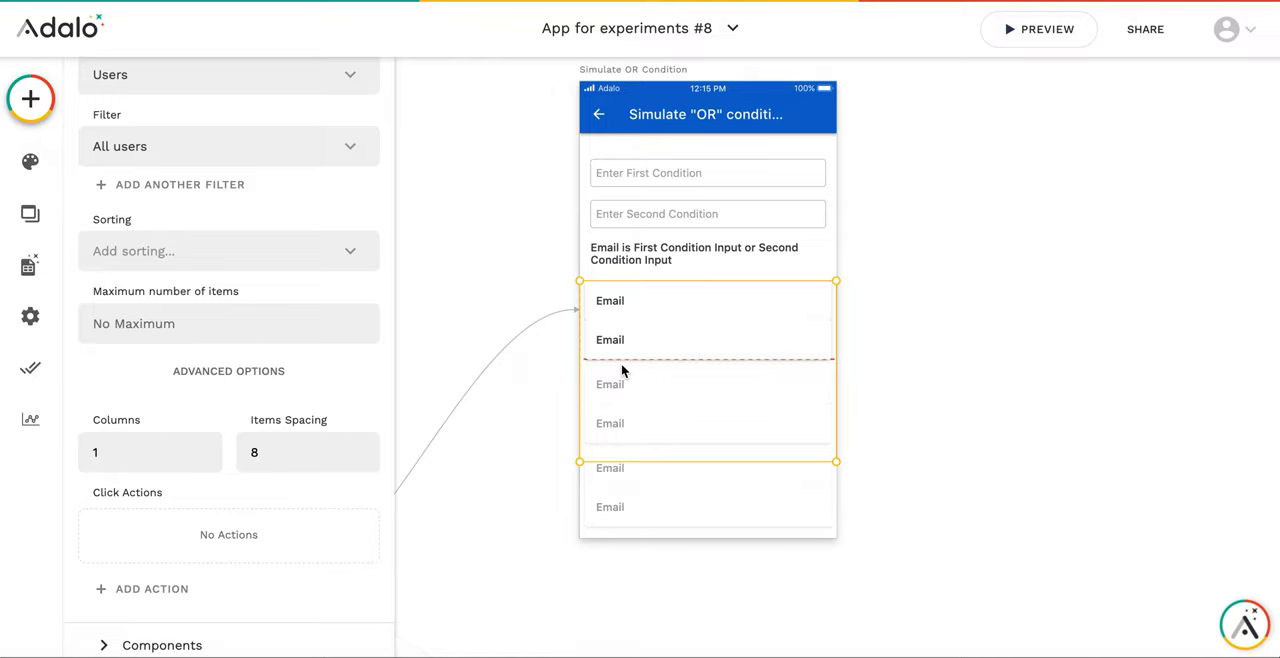
mouse_move(287, 371)
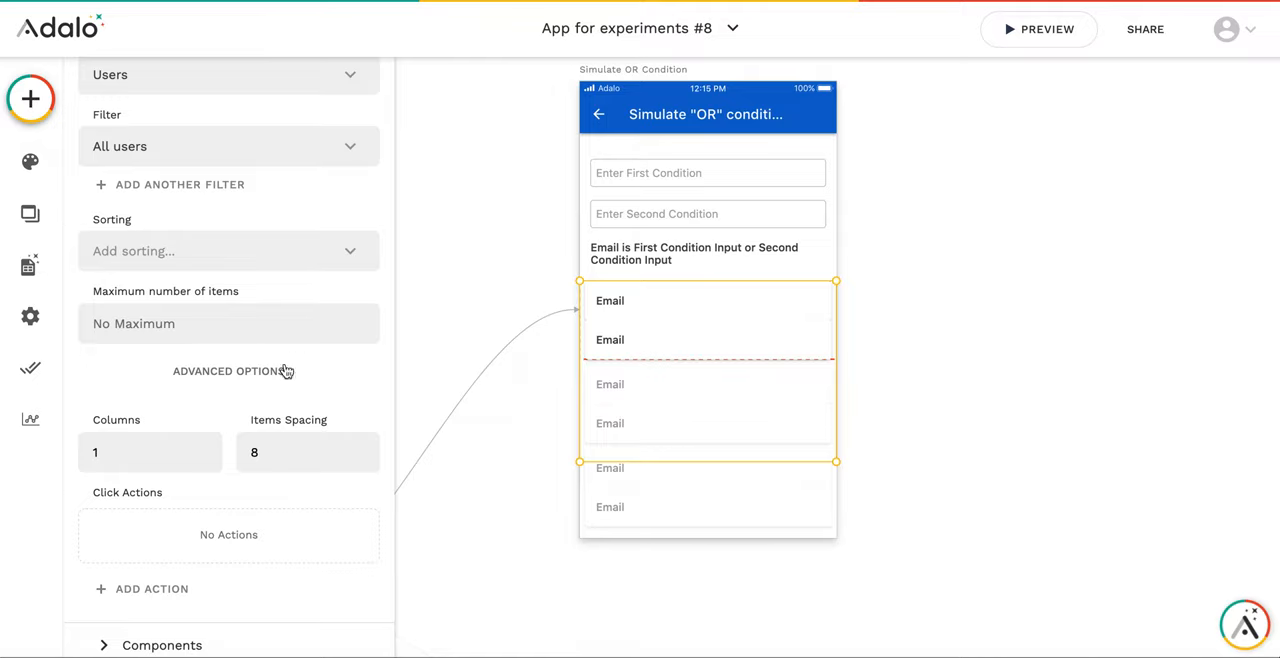
left_click(370, 467)
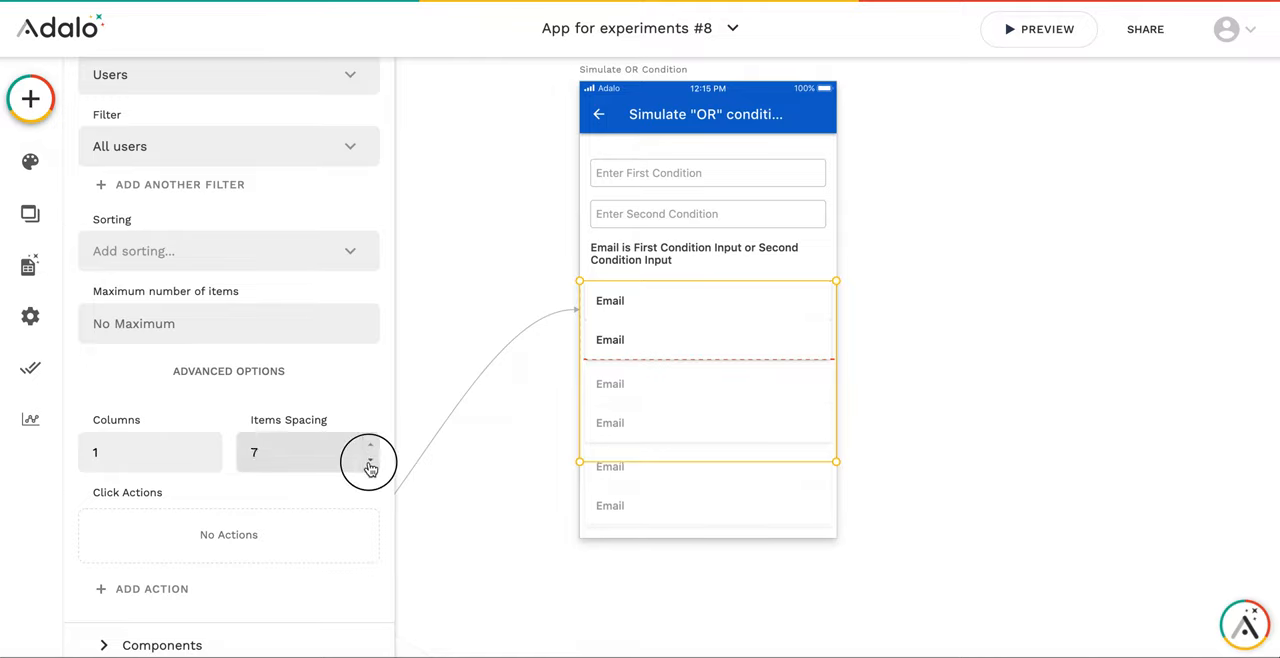
left_click(370, 460)
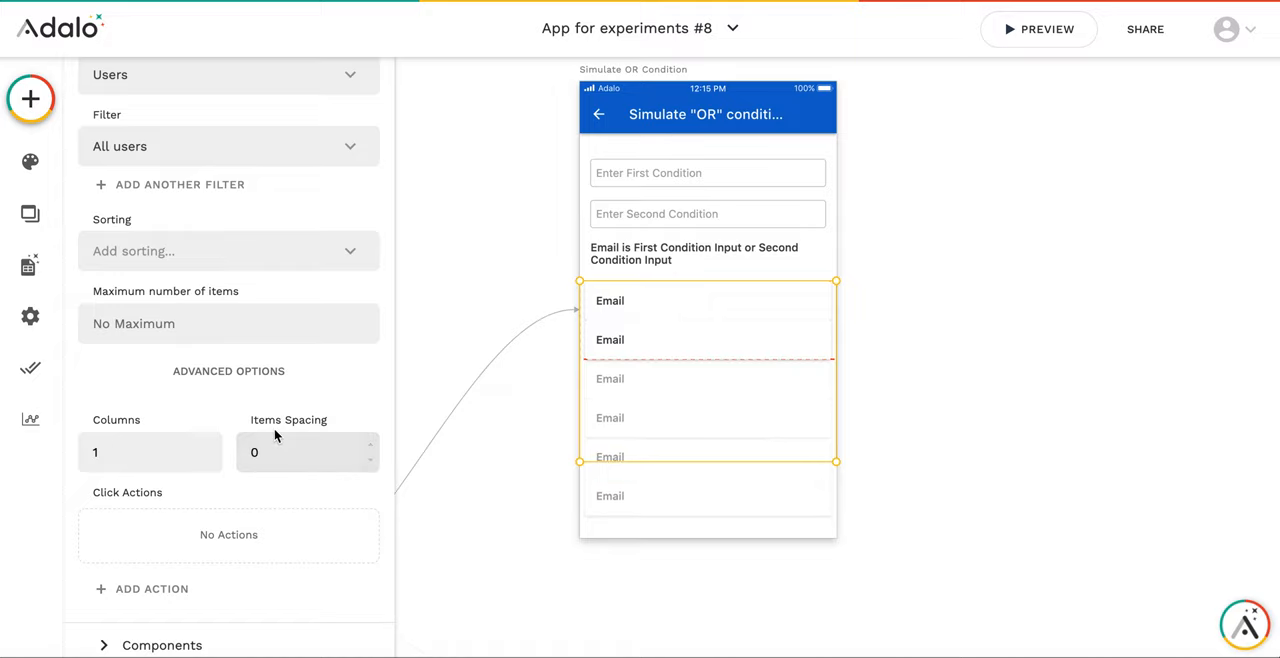
left_click(1038, 28)
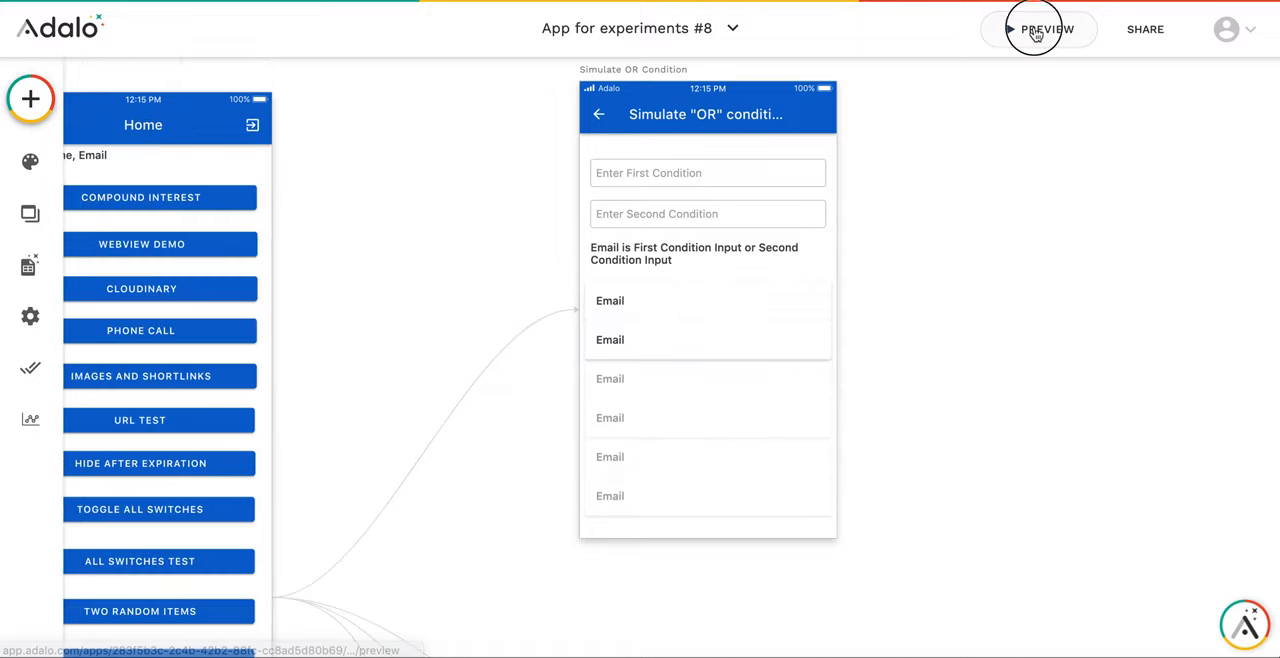
left_click(1046, 28)
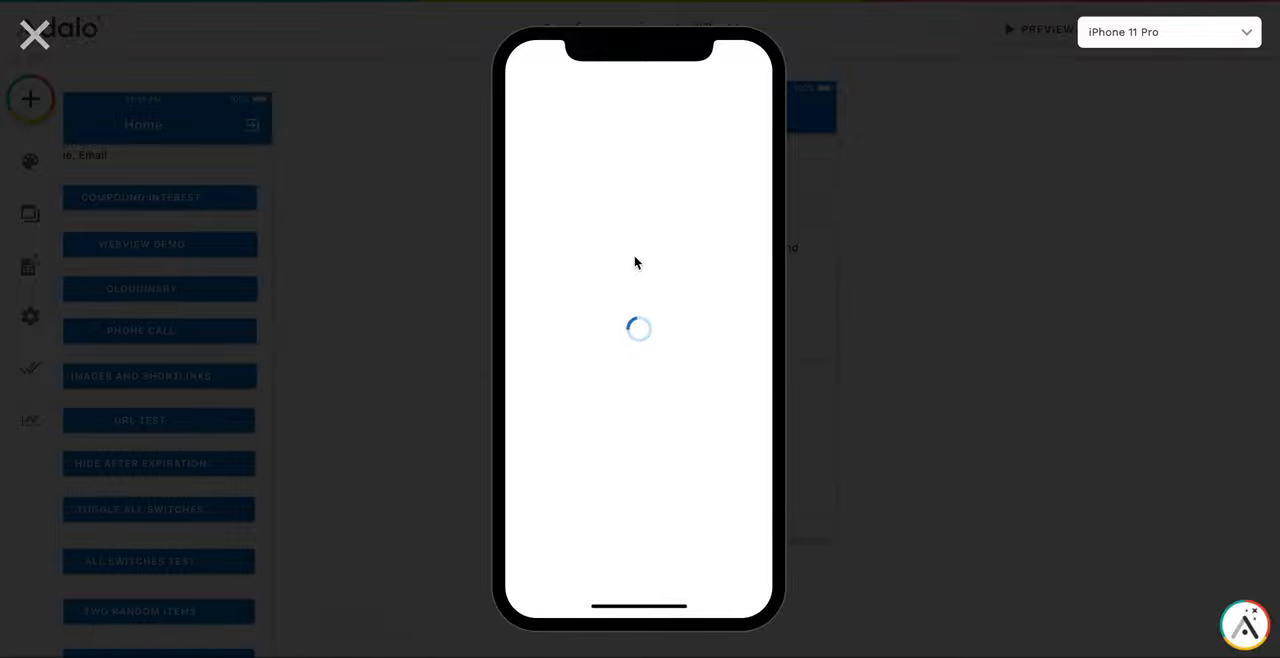
mouse_move(672, 323)
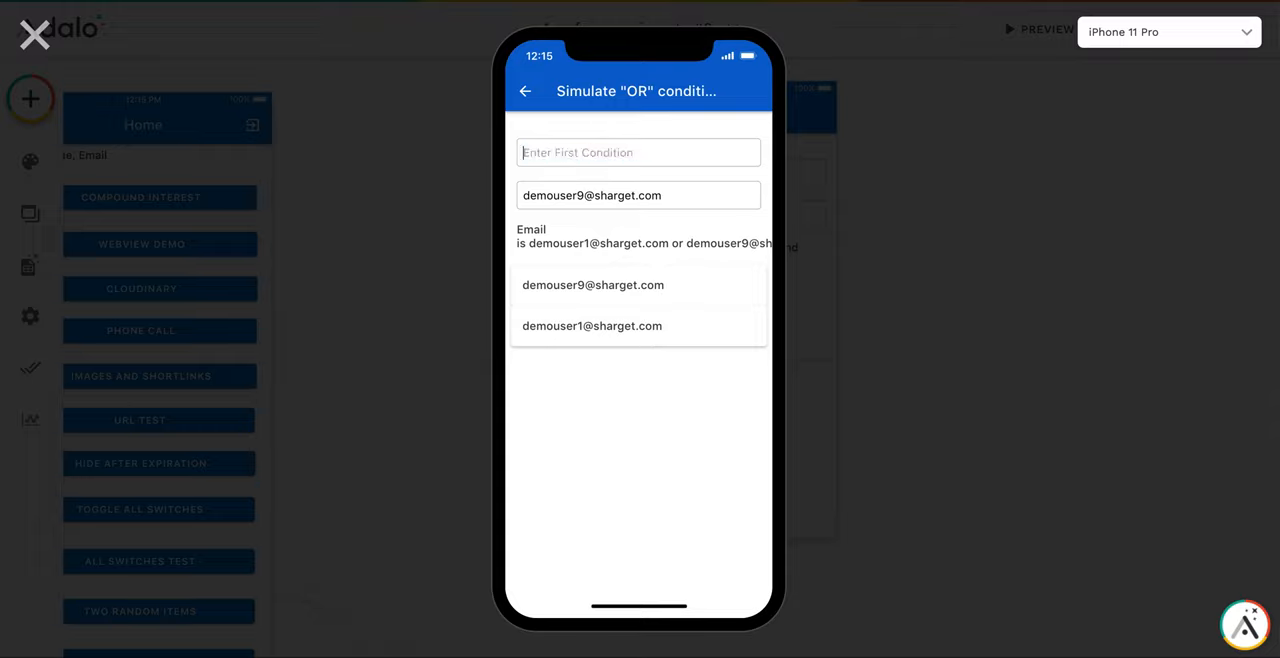
left_click(591, 325)
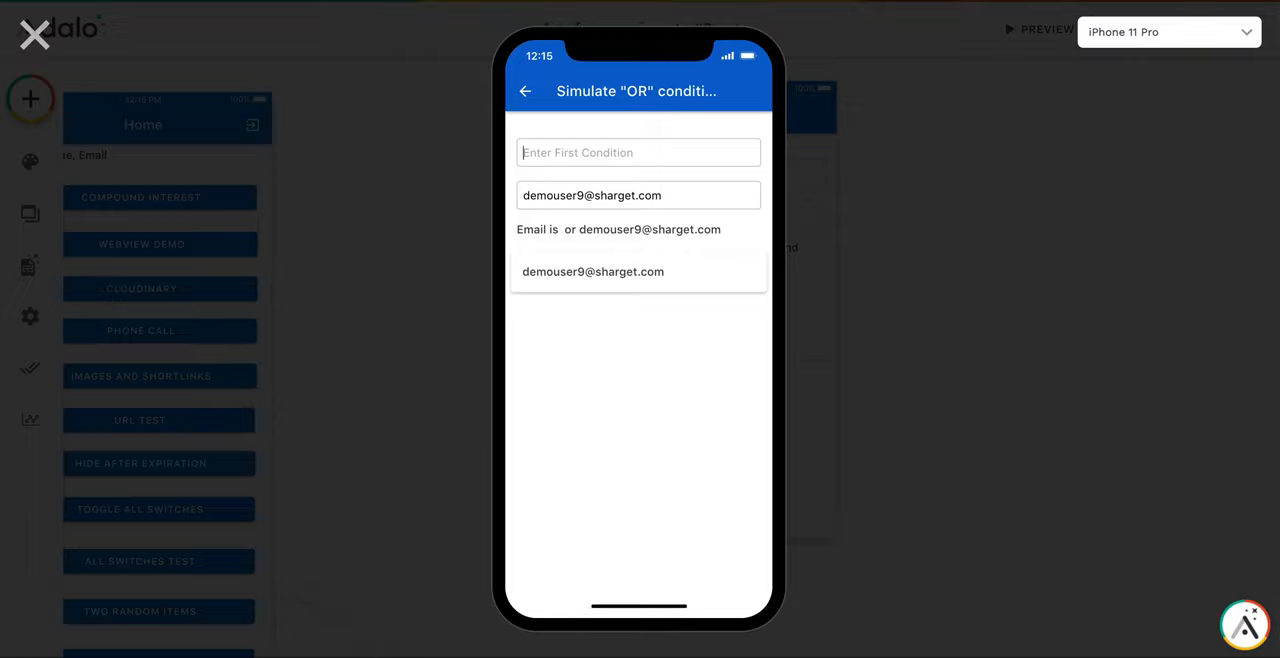
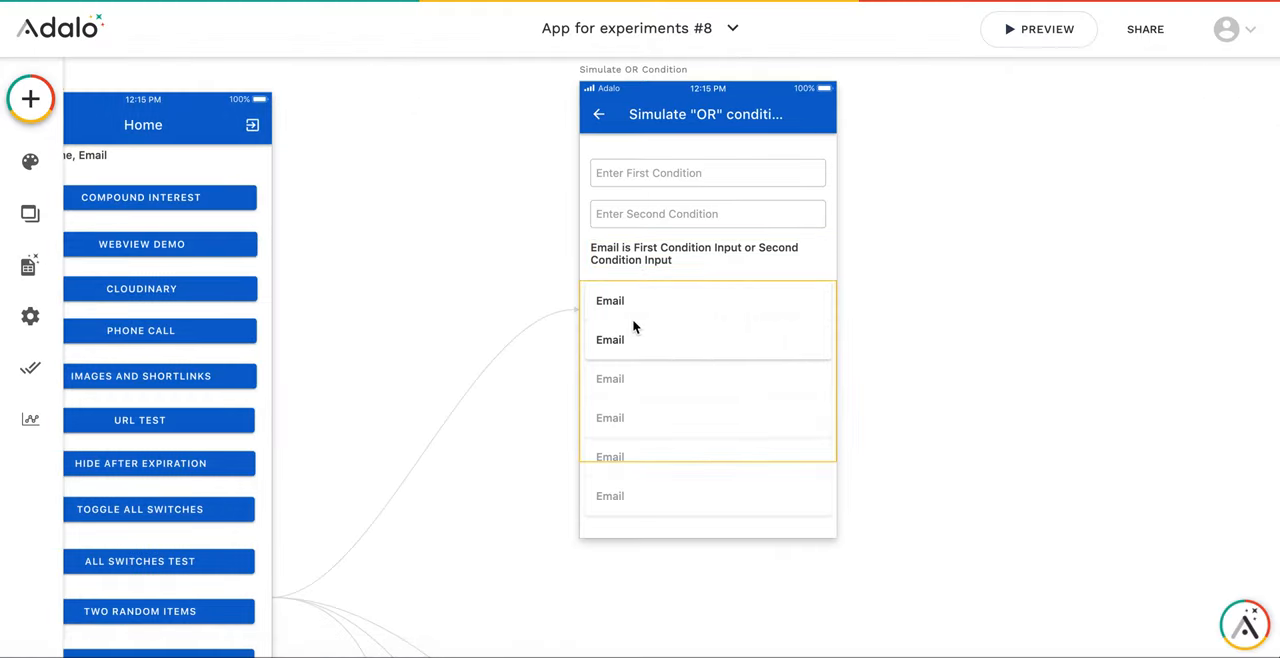
- Change First Condition Group's visibility comparison from 'Is equal to' to 'Contains'
left_click(708, 339)
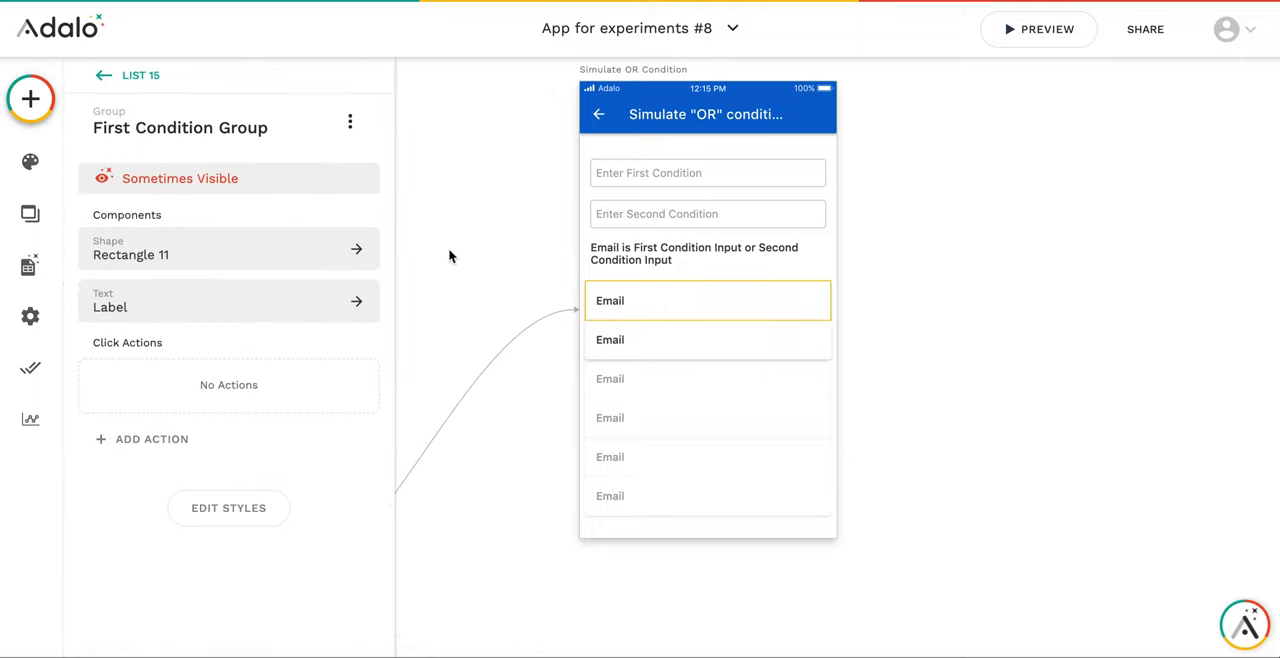
left_click(180, 178)
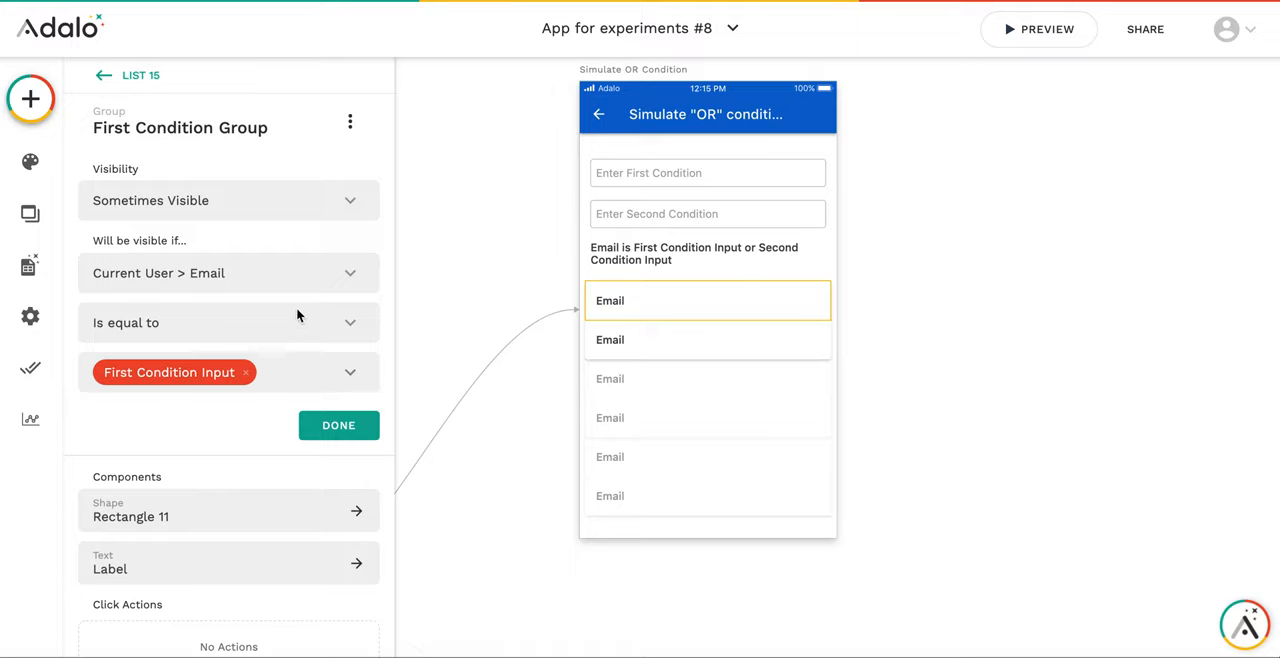
left_click(228, 322)
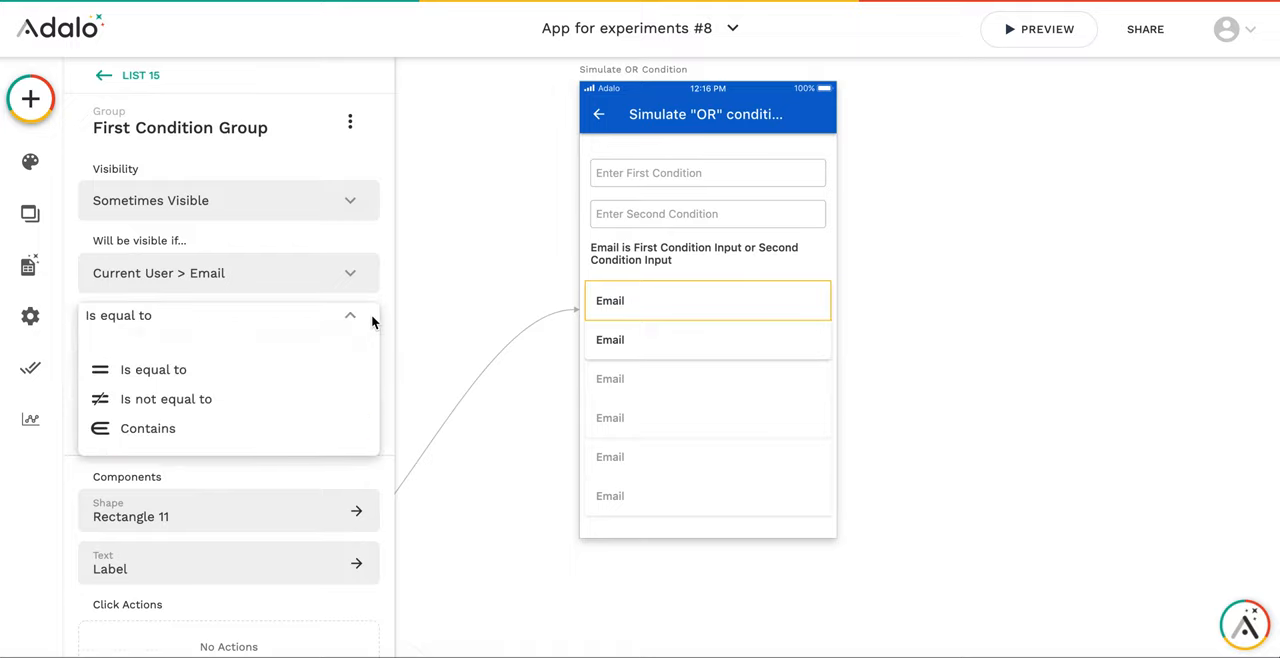
left_click(147, 428)
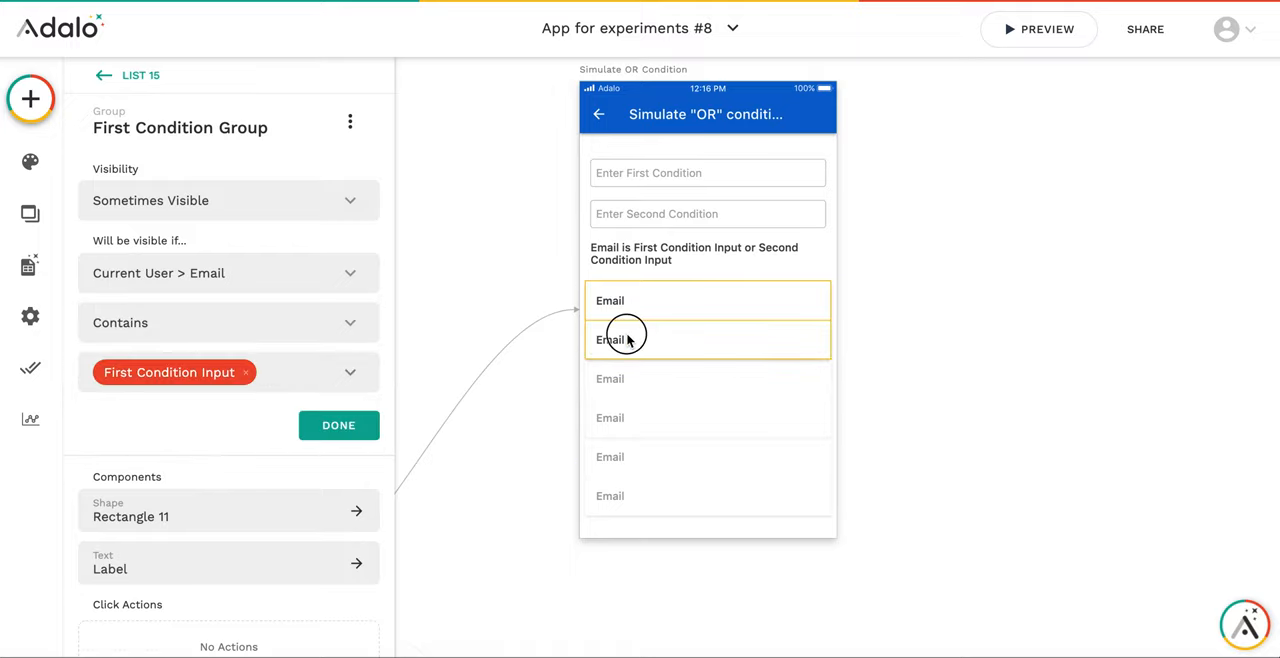
- Switch Second Condition Group's rule to 'Contains' and launch the preview
left_click(623, 339)
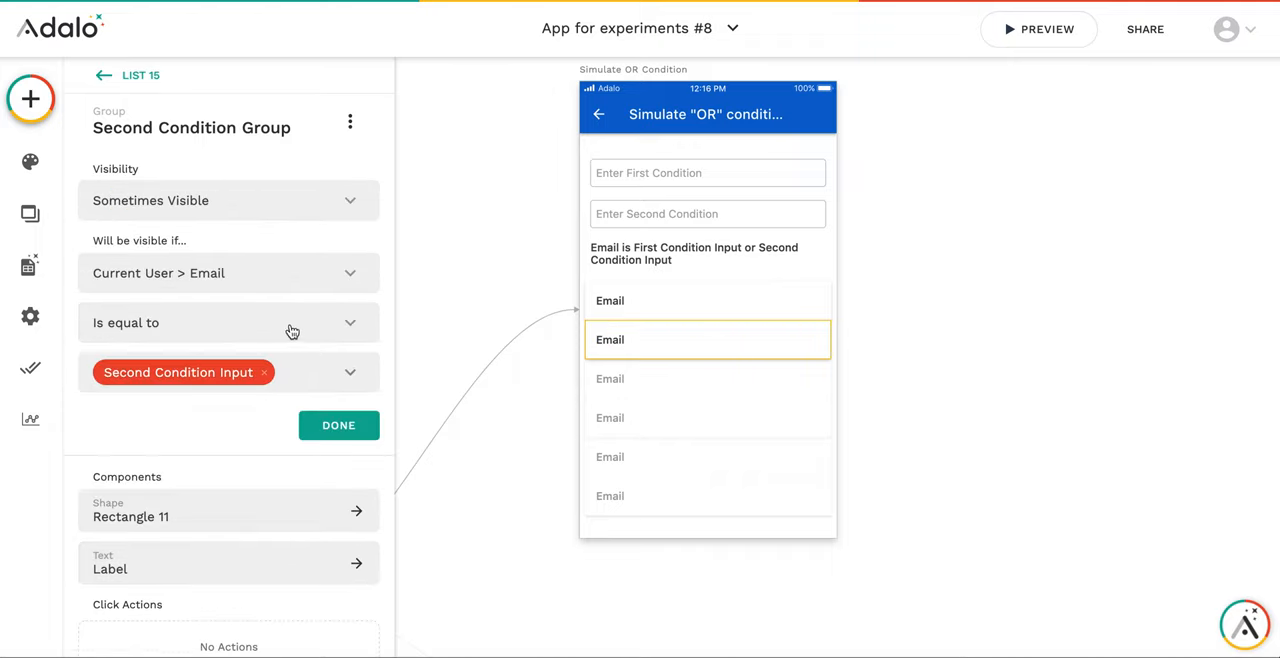
left_click(228, 322)
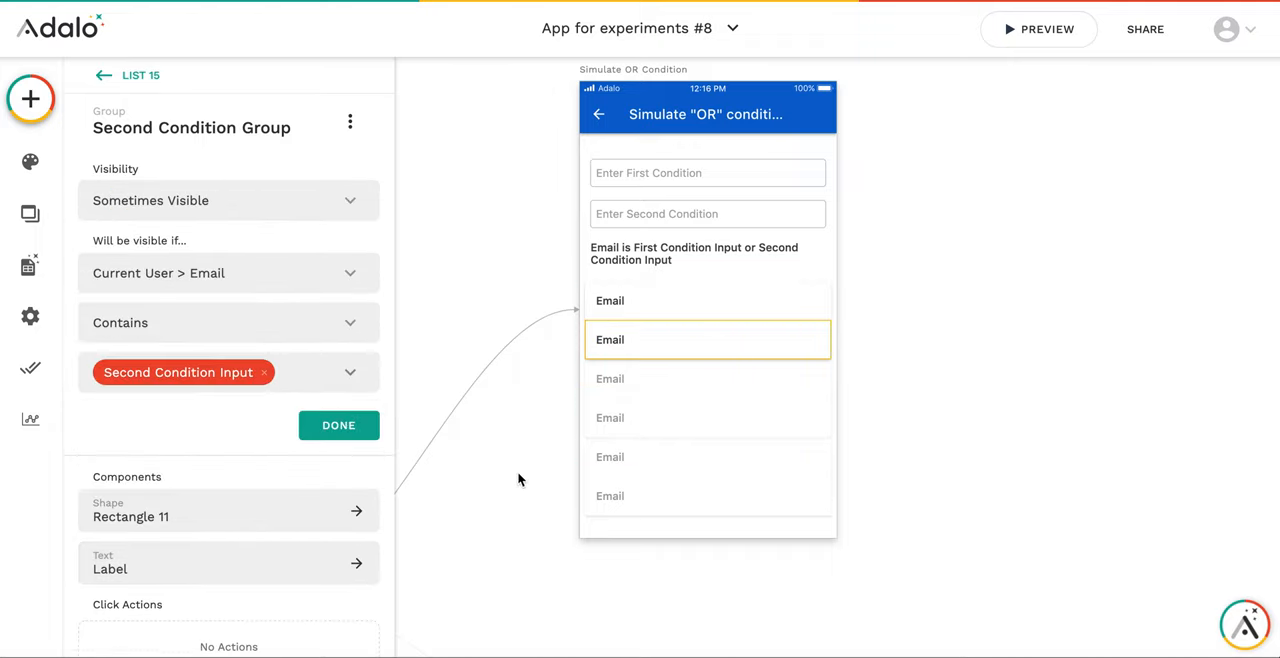
left_click(1038, 28)
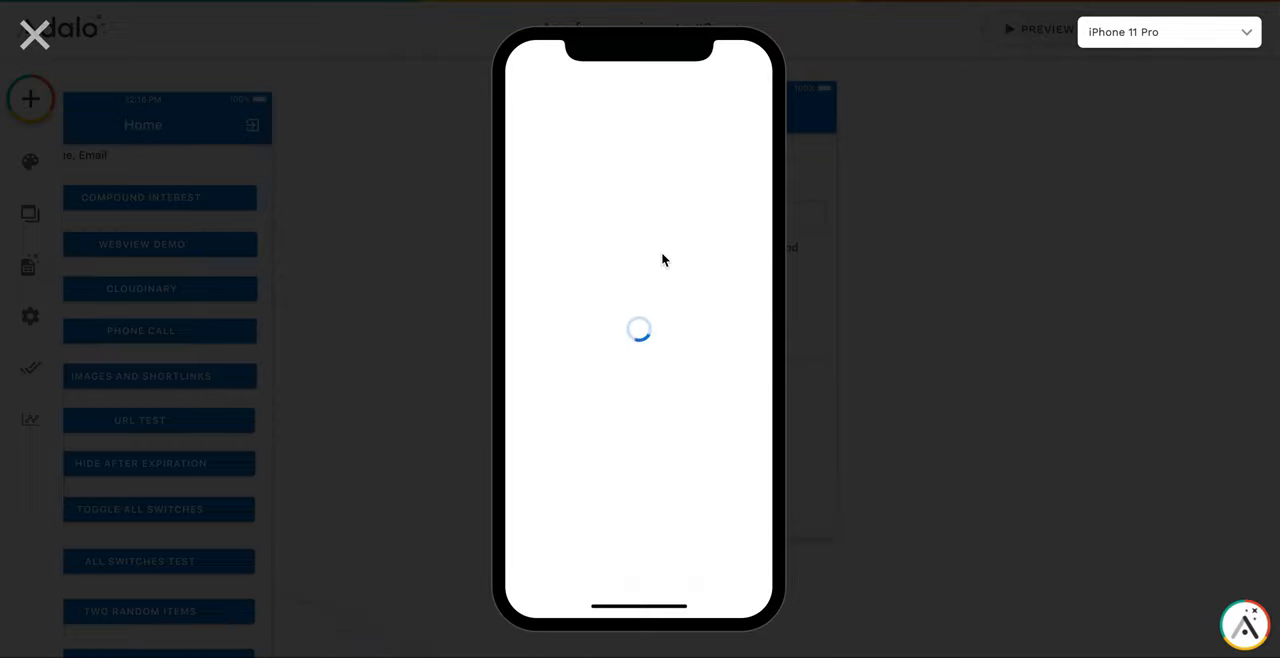
mouse_move(630, 283)
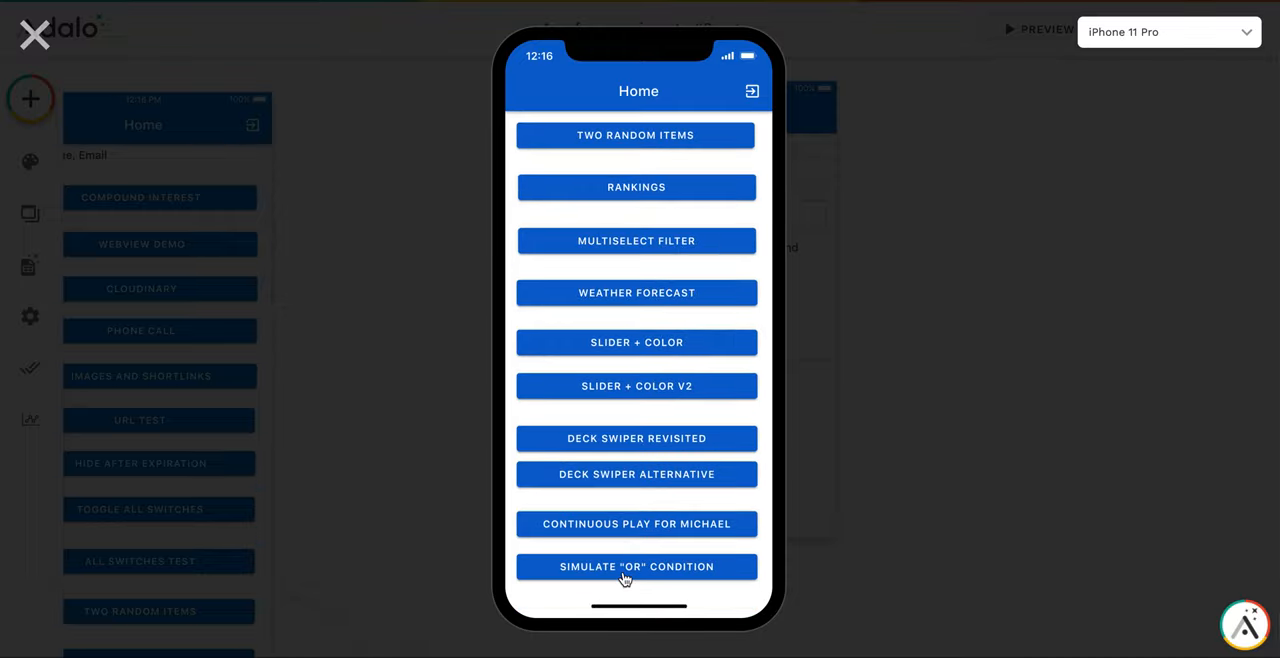
- In preview, test Simulate "OR" Condition with inputs 1 and 10, reviewing matching users
left_click(636, 566)
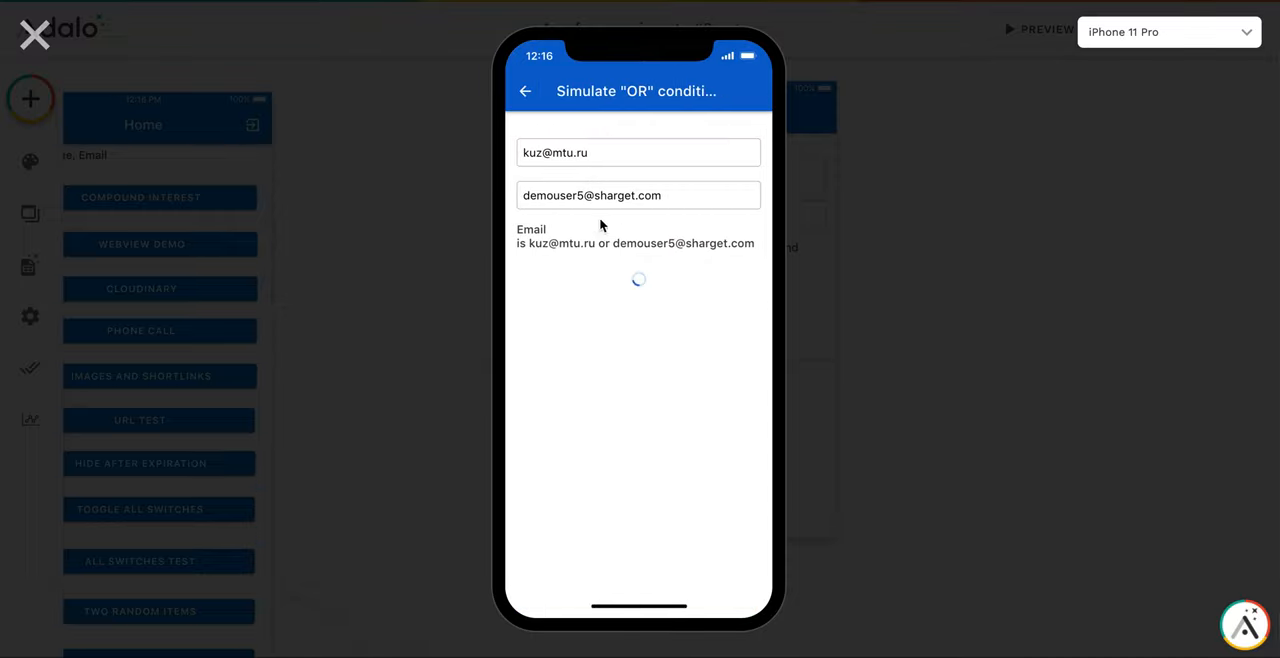
left_click(638, 195)
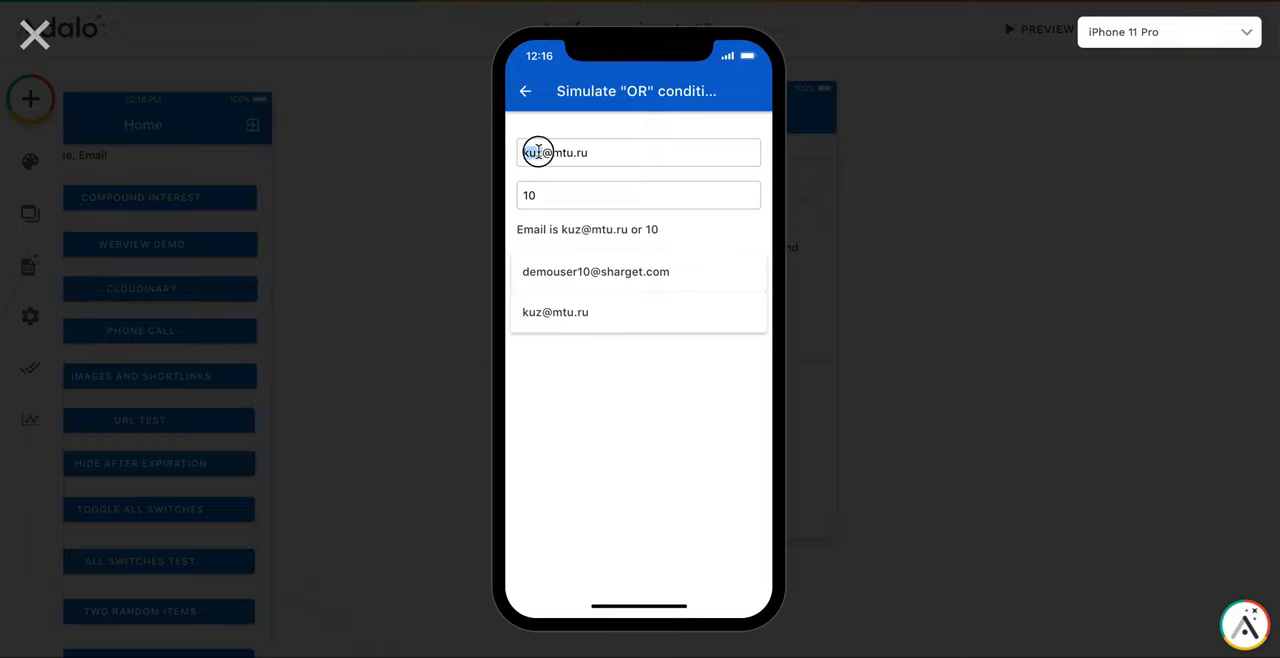
type("1")
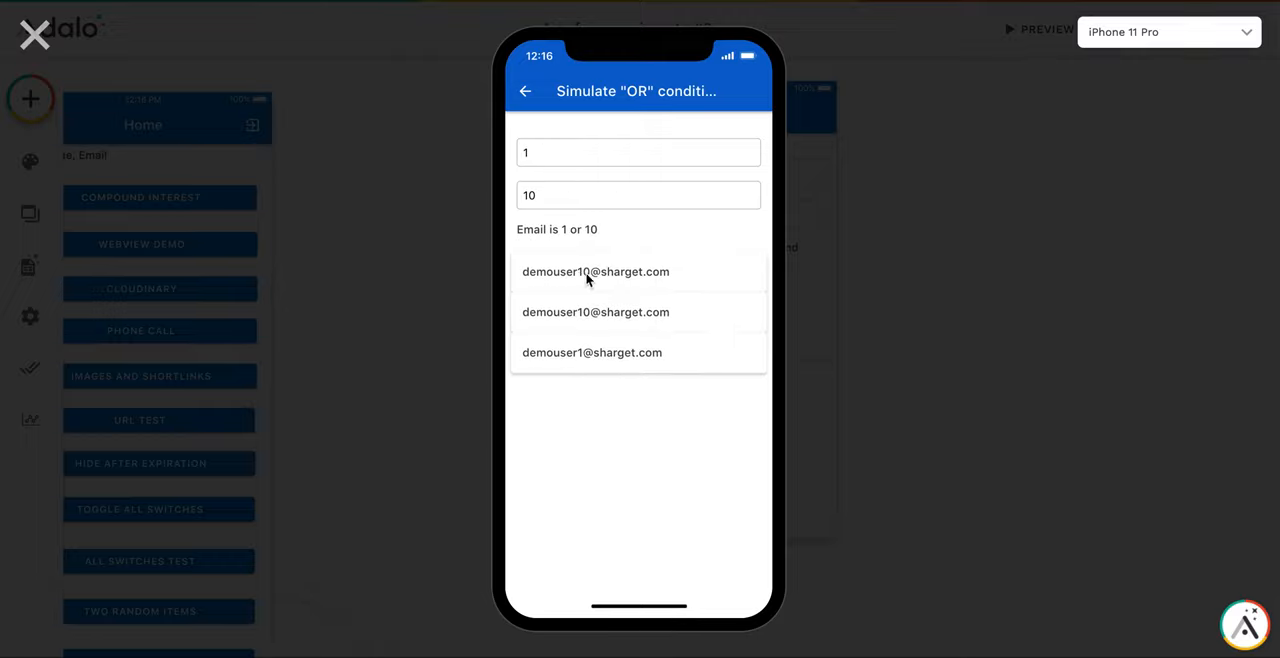
left_click(638, 152)
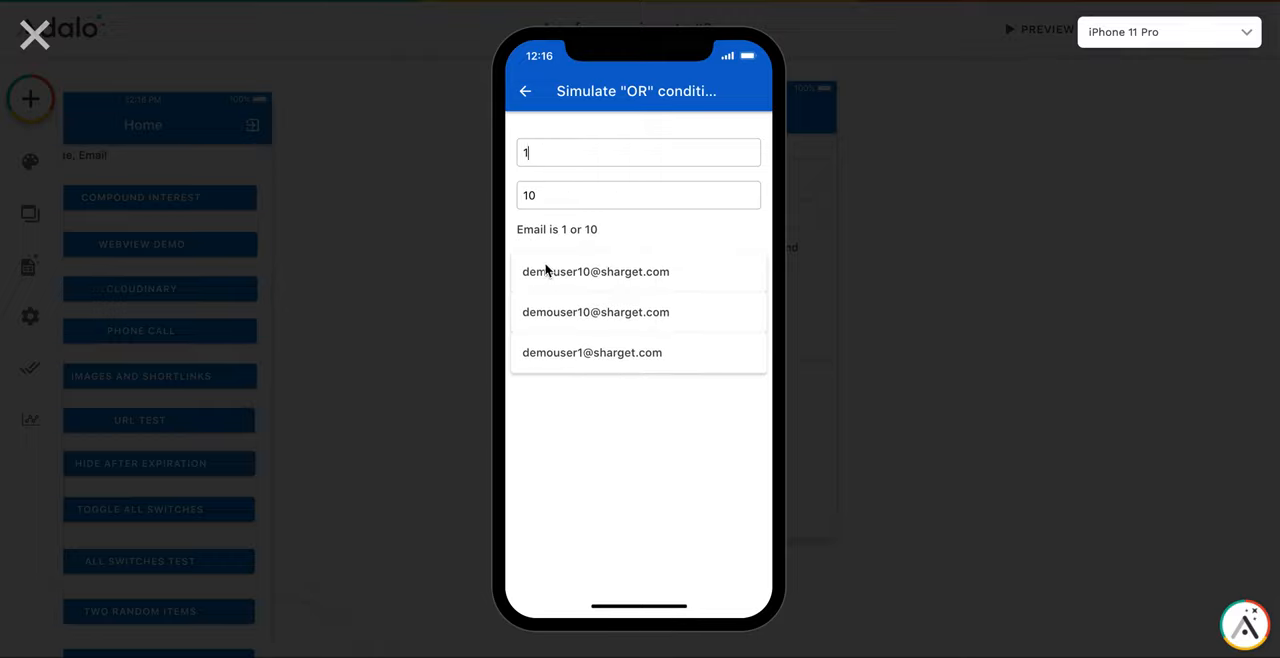
mouse_move(588, 237)
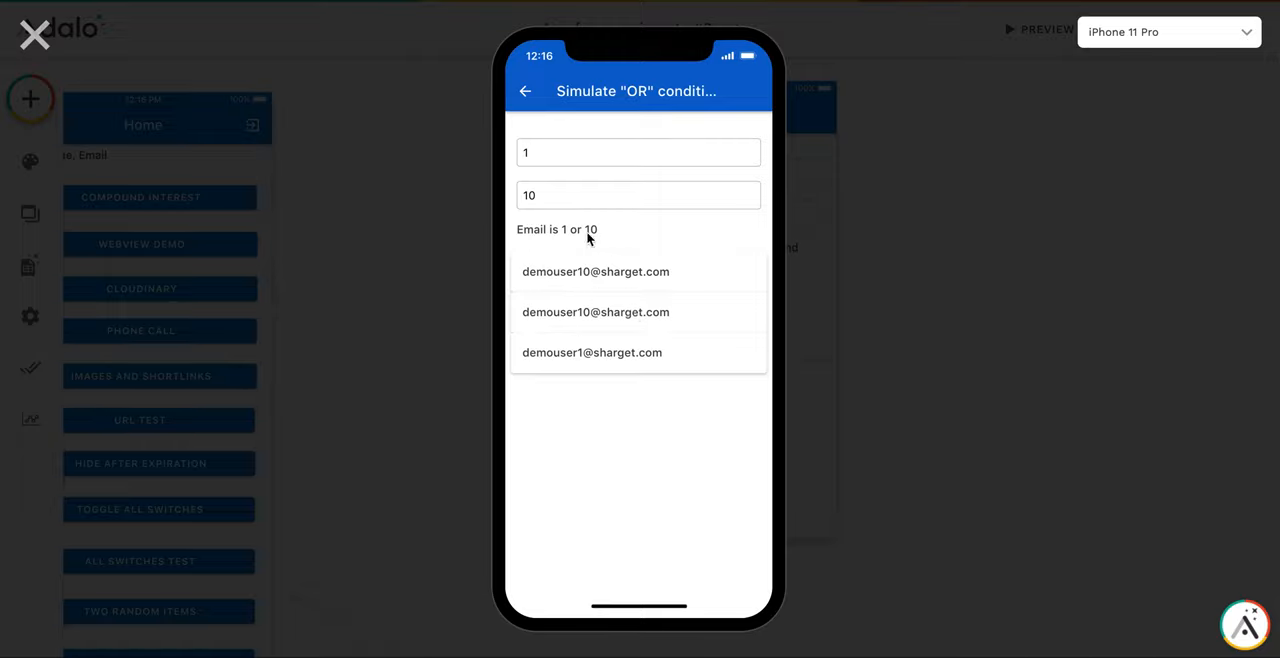
mouse_move(567, 190)
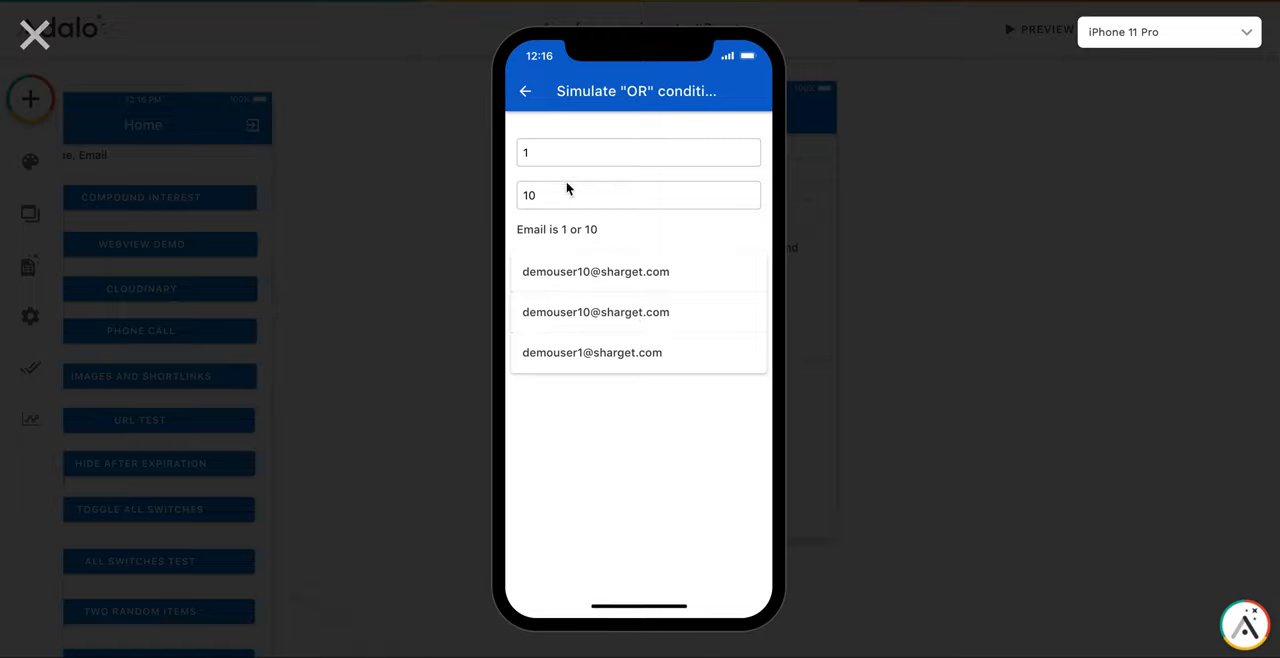
left_click(639, 152)
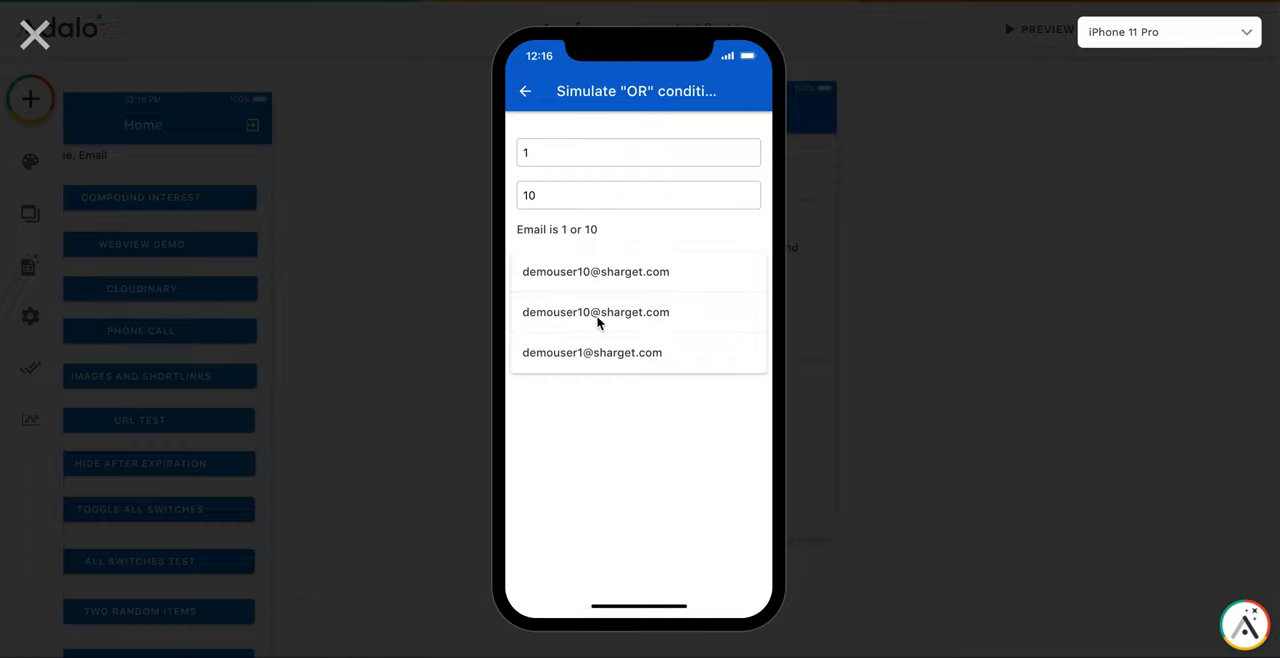
left_click(638, 152)
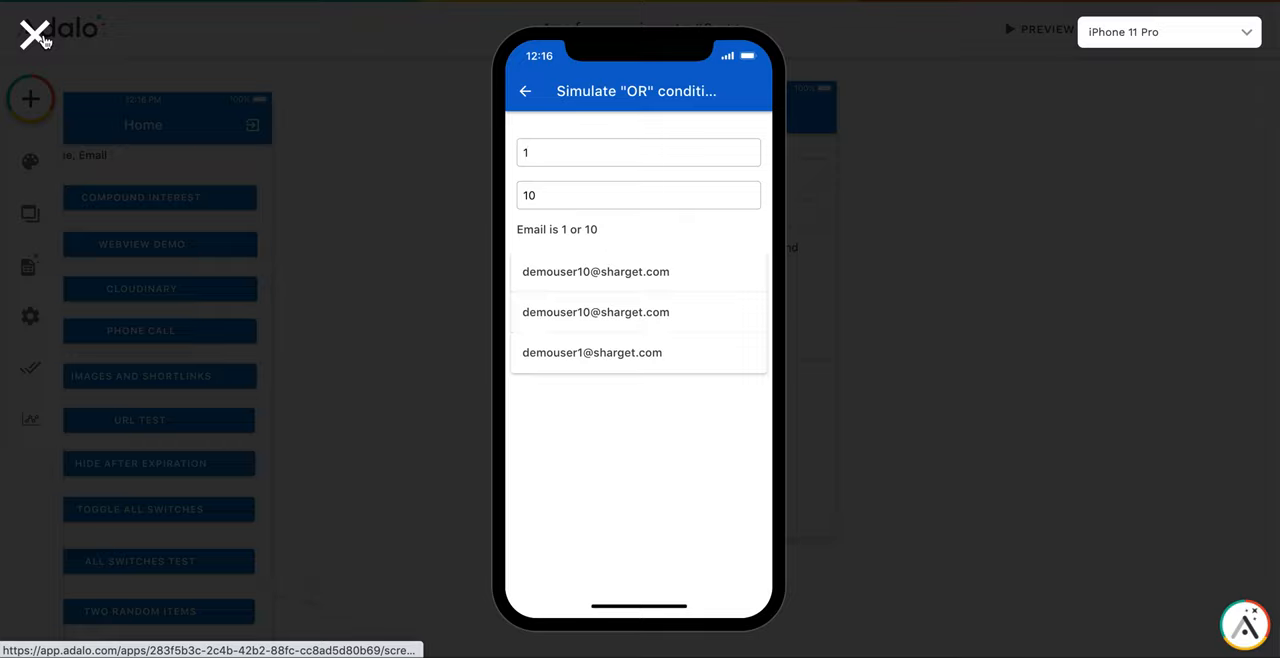
left_click(638, 152)
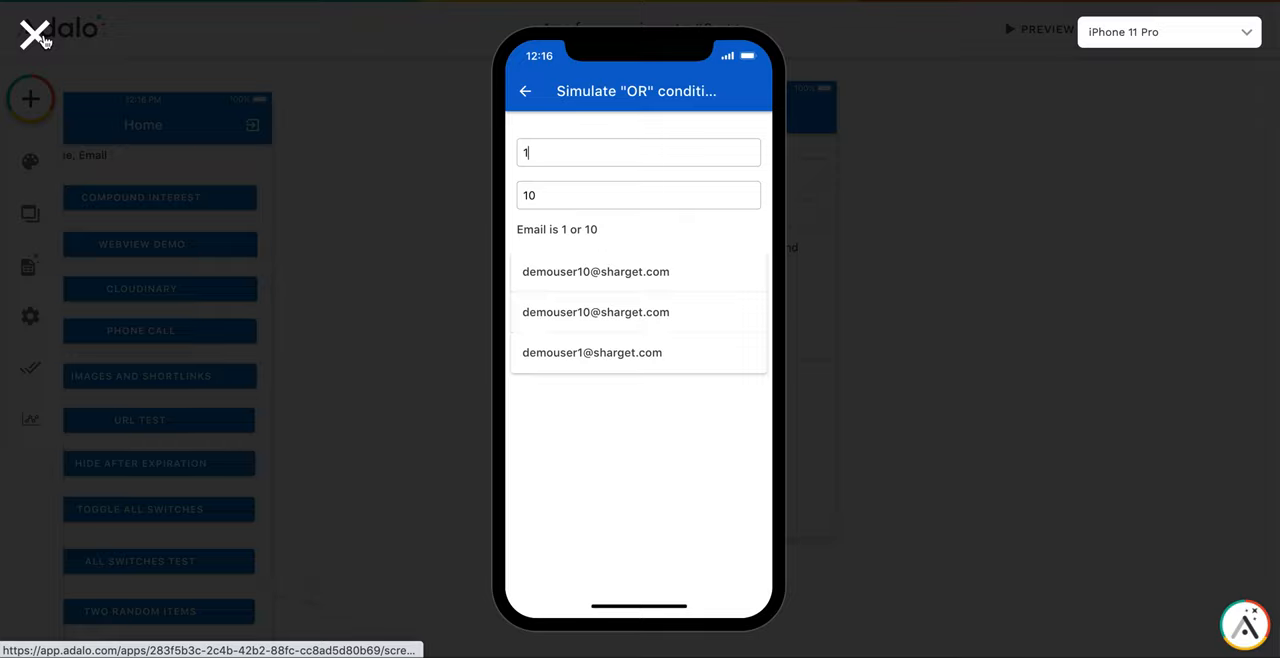